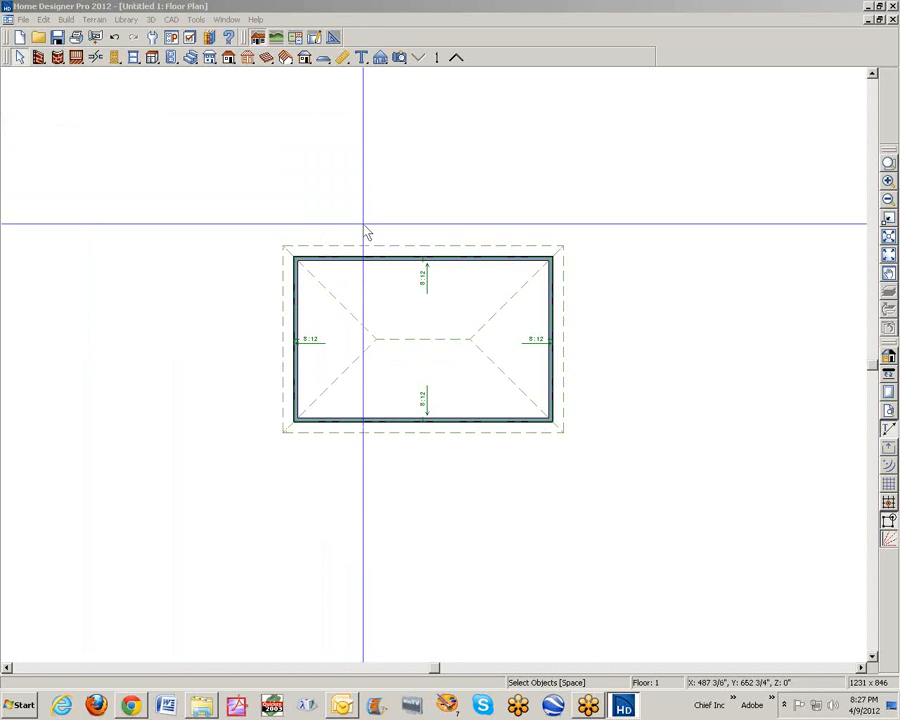
mouse_move(367, 232)
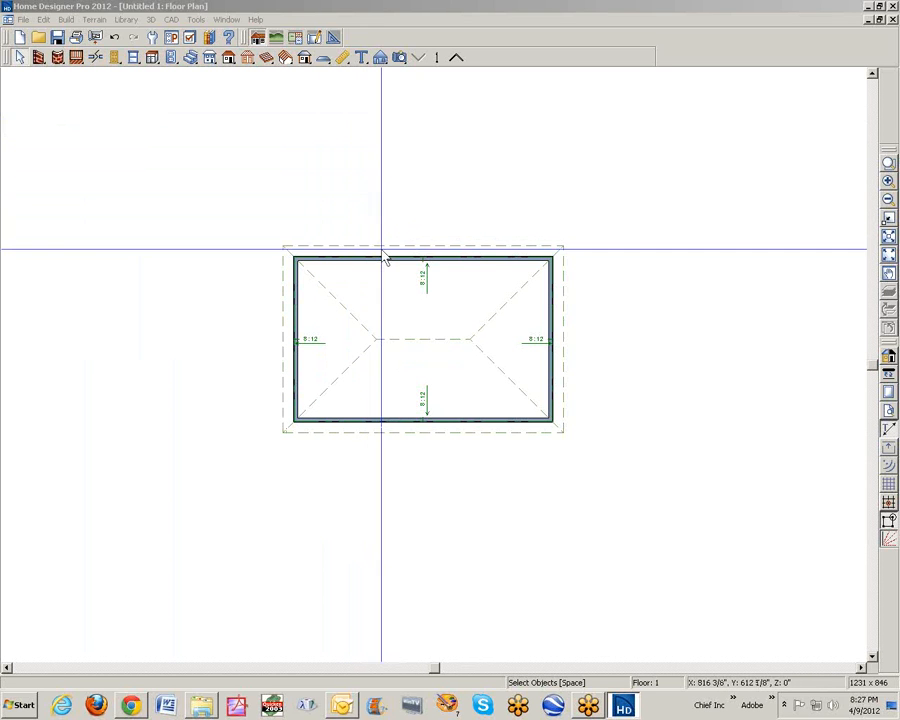
mouse_move(290, 340)
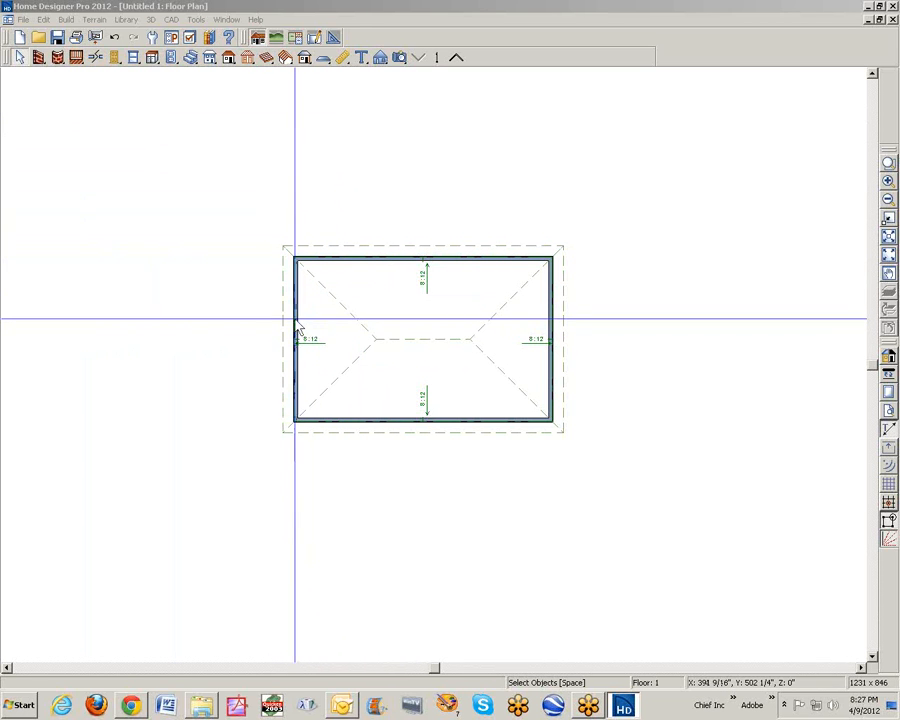
mouse_move(440, 305)
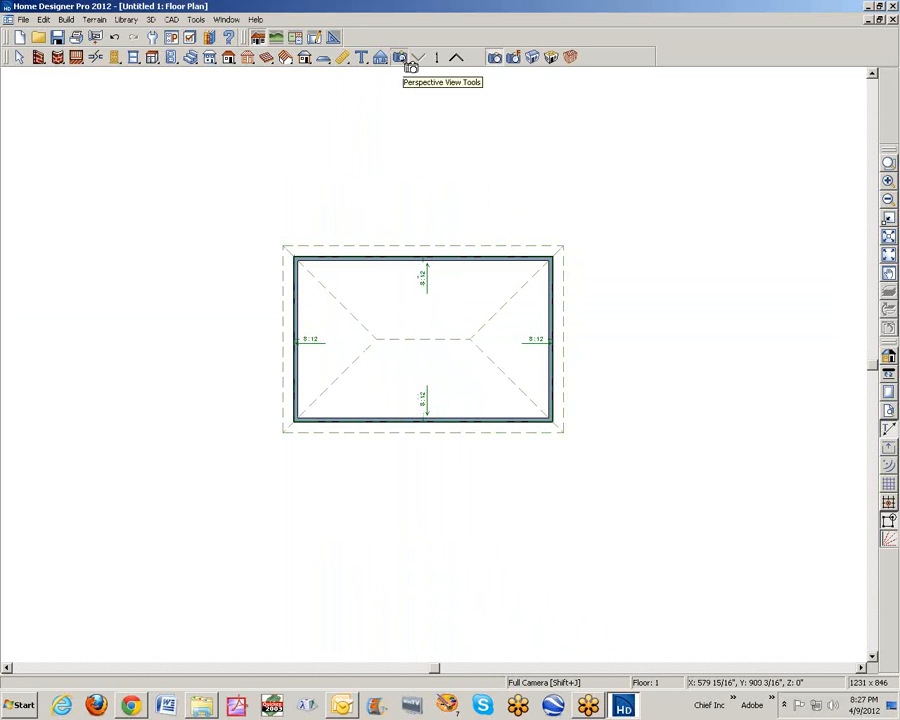
Step: Open the Wall Specification for the selected side exterior walls
click(409, 57)
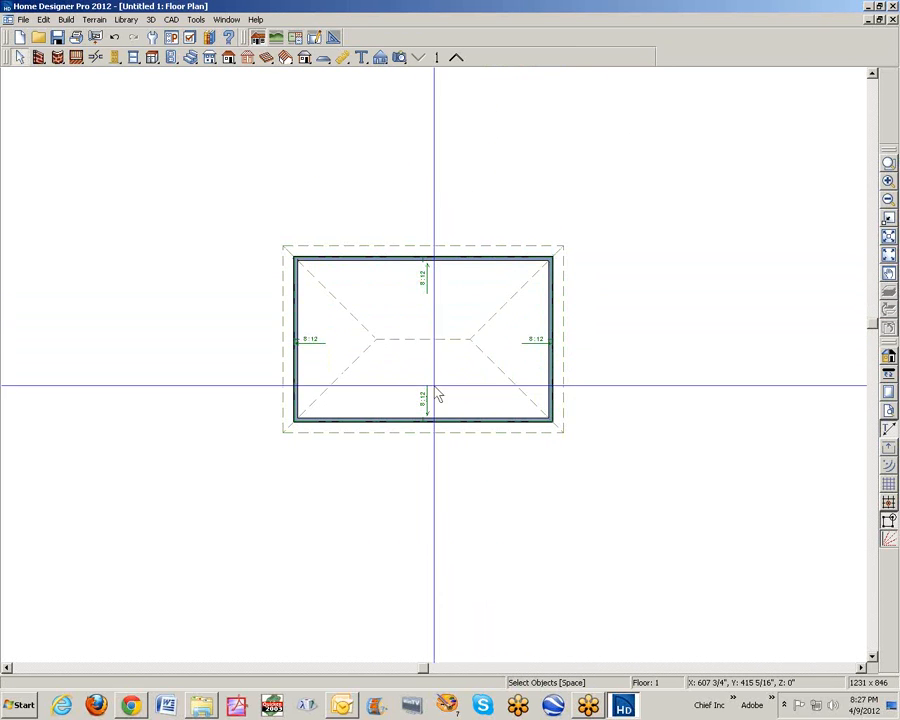
mouse_move(315, 335)
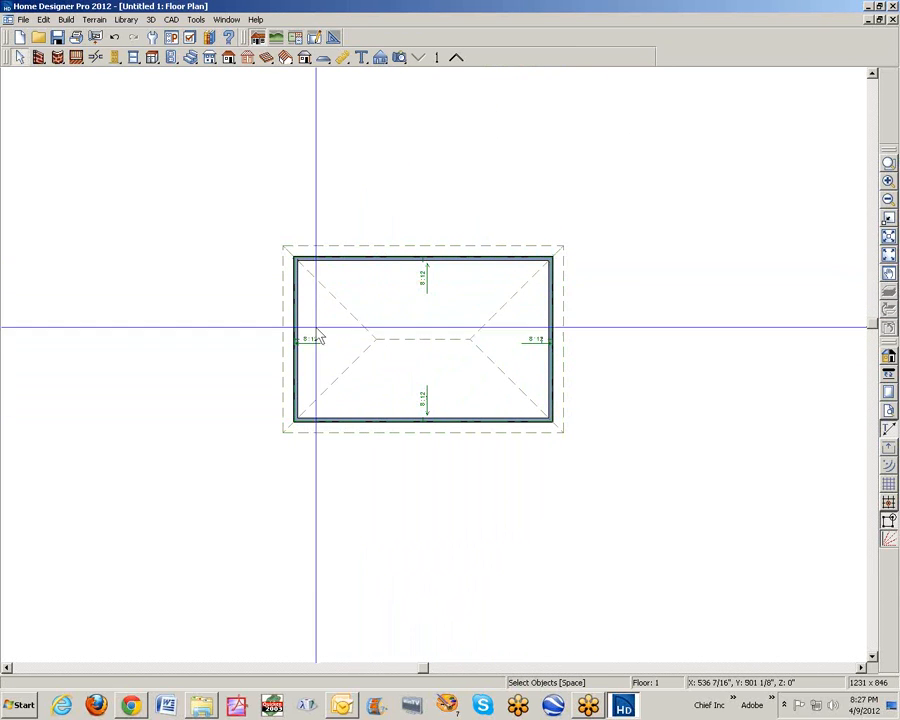
mouse_move(558, 345)
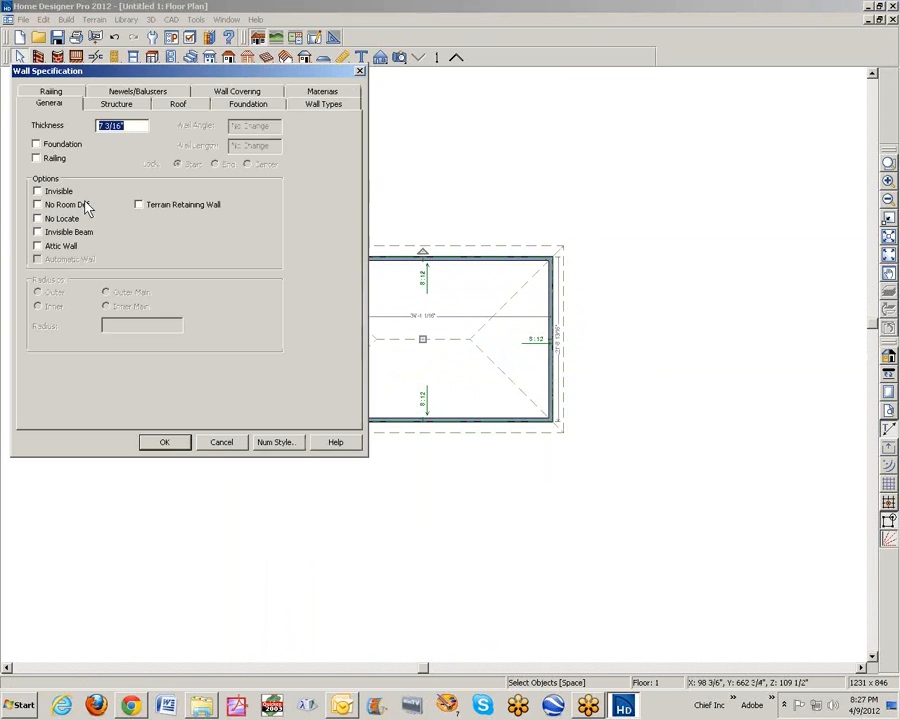
Step: Mark the side walls as Full Gable Wall on the Roof settings and confirm
click(178, 104)
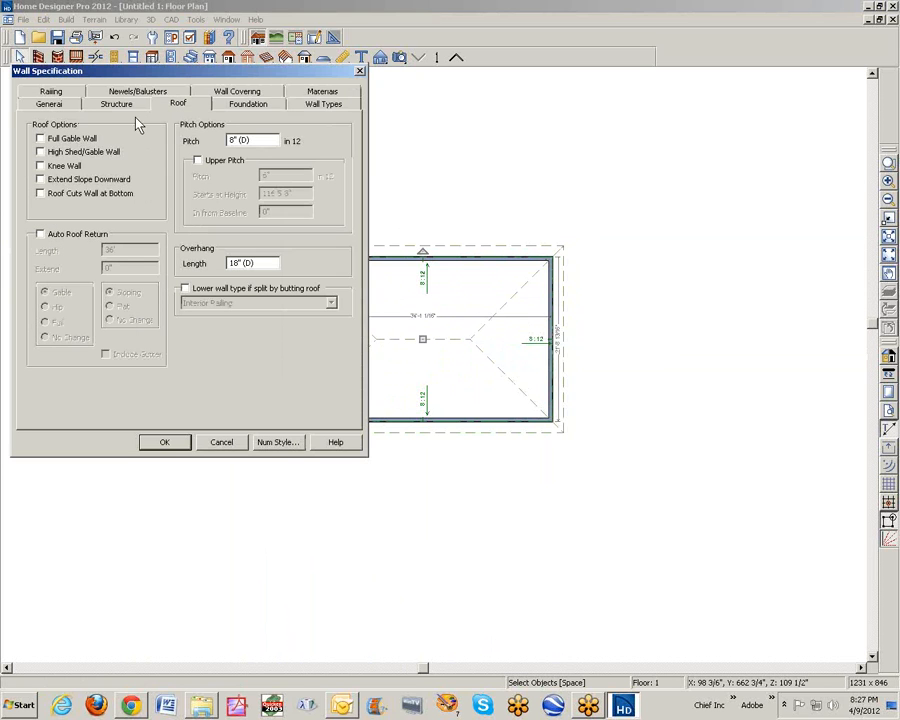
click(164, 442)
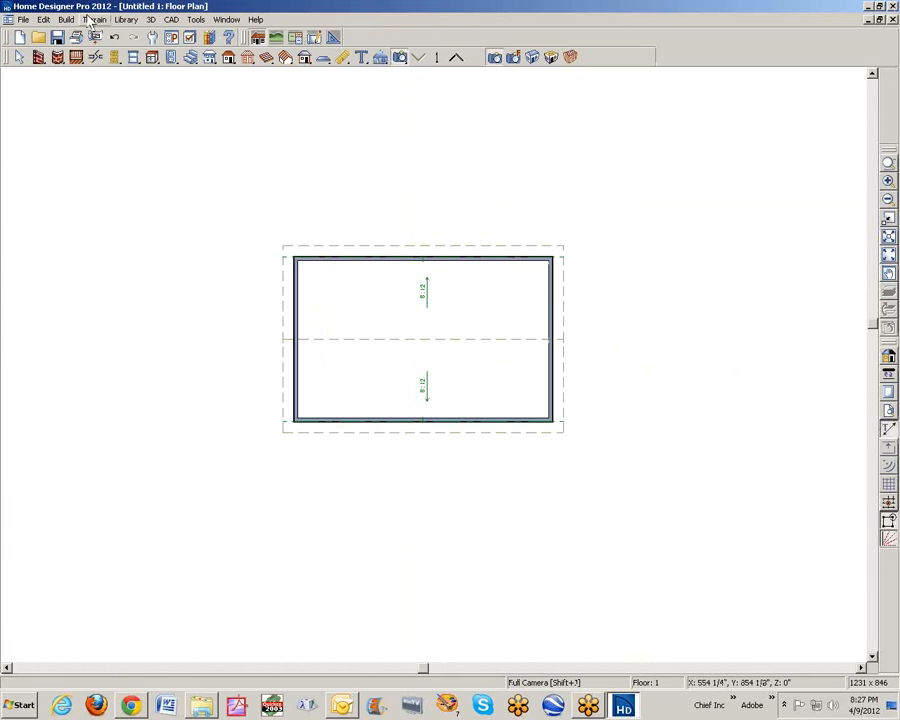
Step: Build a new 2nd floor derived from the 1st floor plan and accept the Floor 2 defaults
click(66, 19)
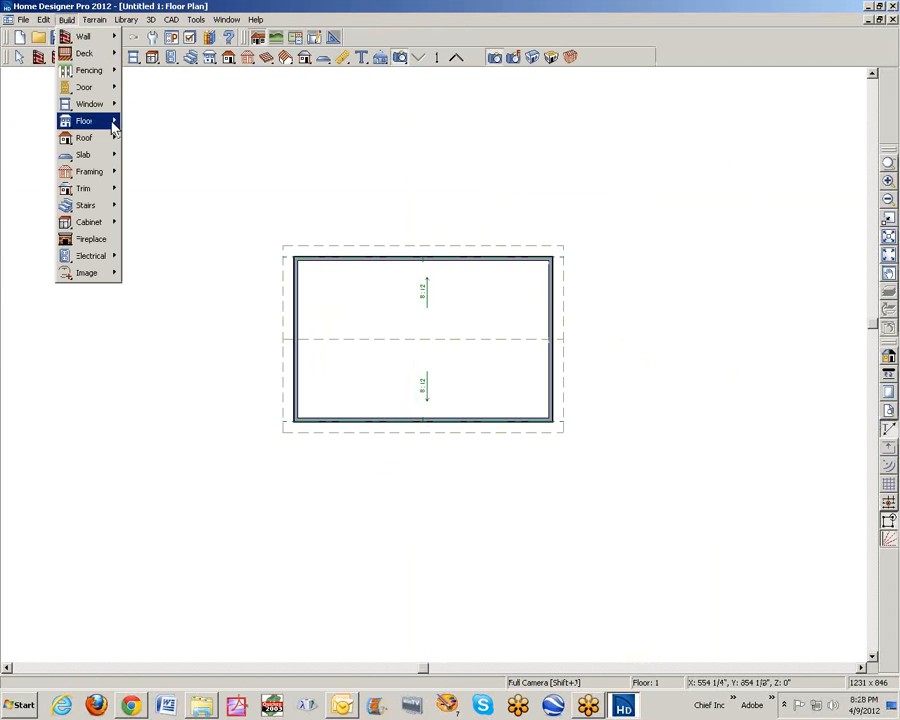
click(84, 120)
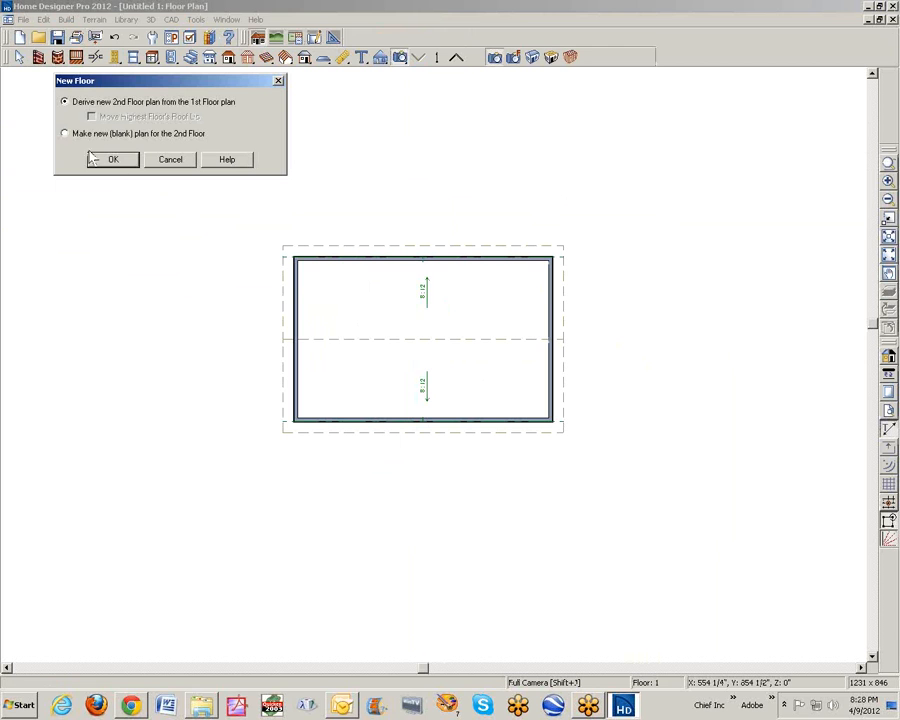
click(112, 159)
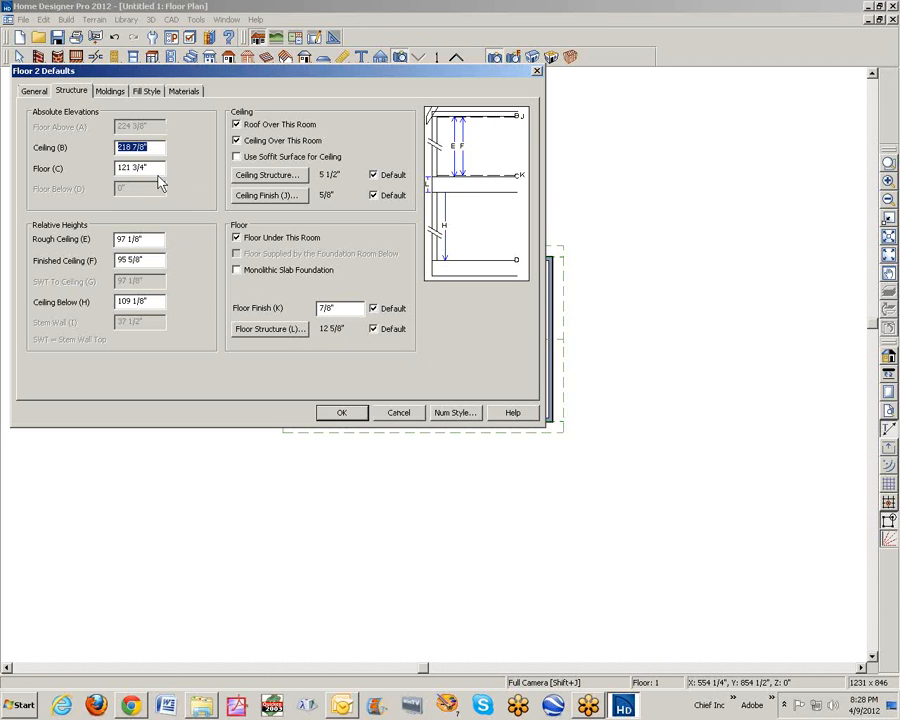
click(341, 412)
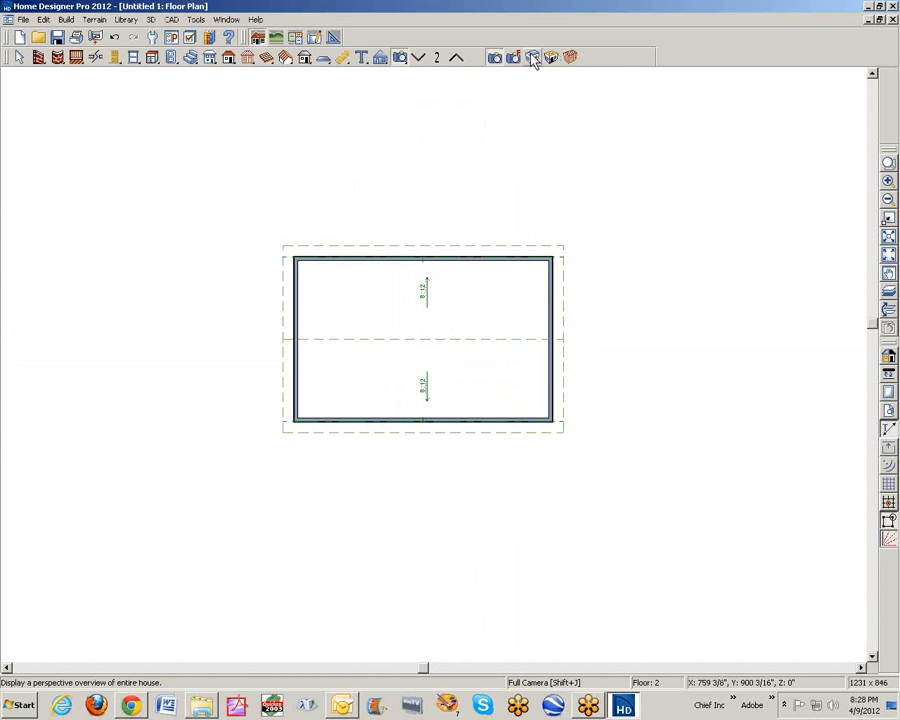
click(532, 57)
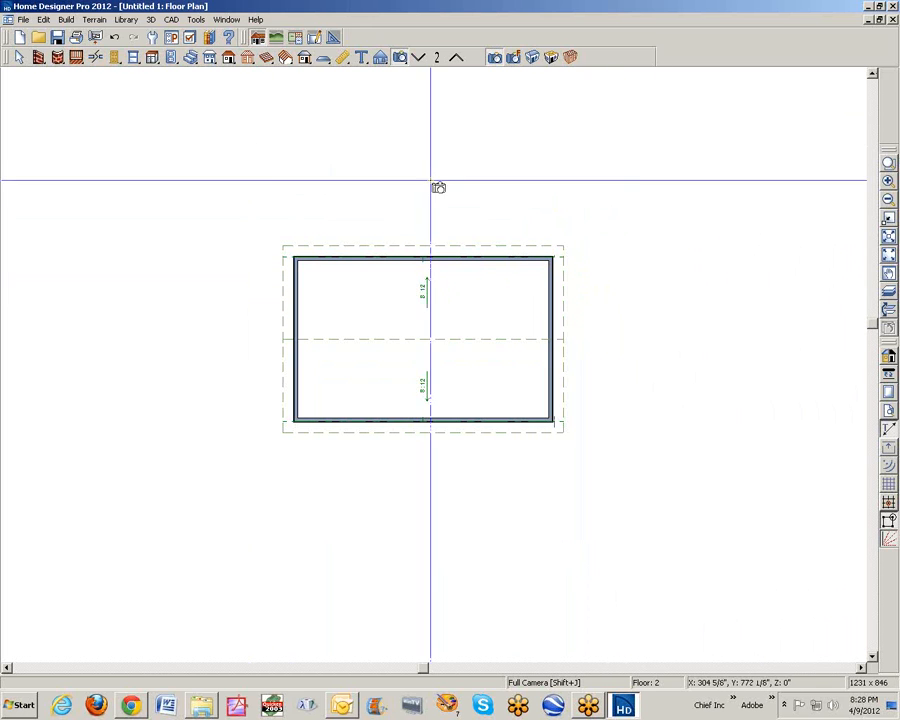
mouse_move(437, 57)
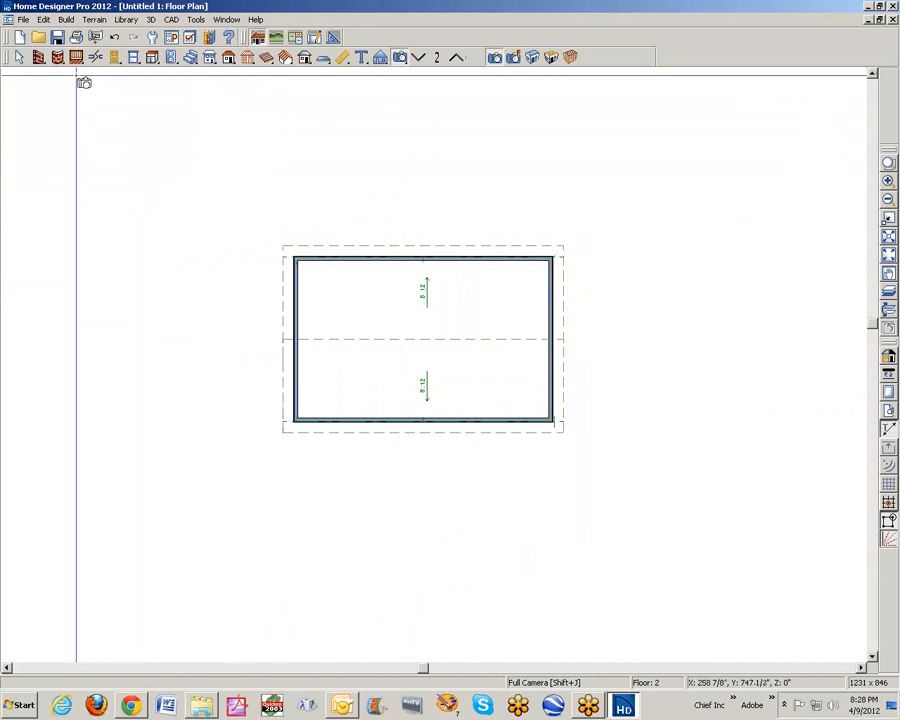
mouse_move(77, 57)
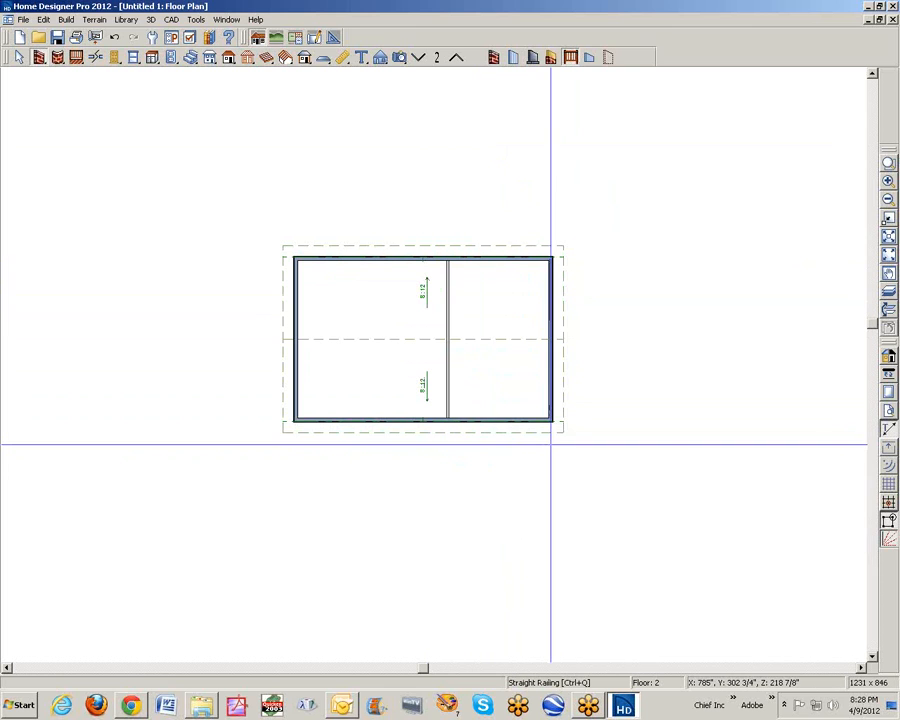
Step: Open the right-hand second-floor room's Room Specification and confirm it
right_click(500, 390)
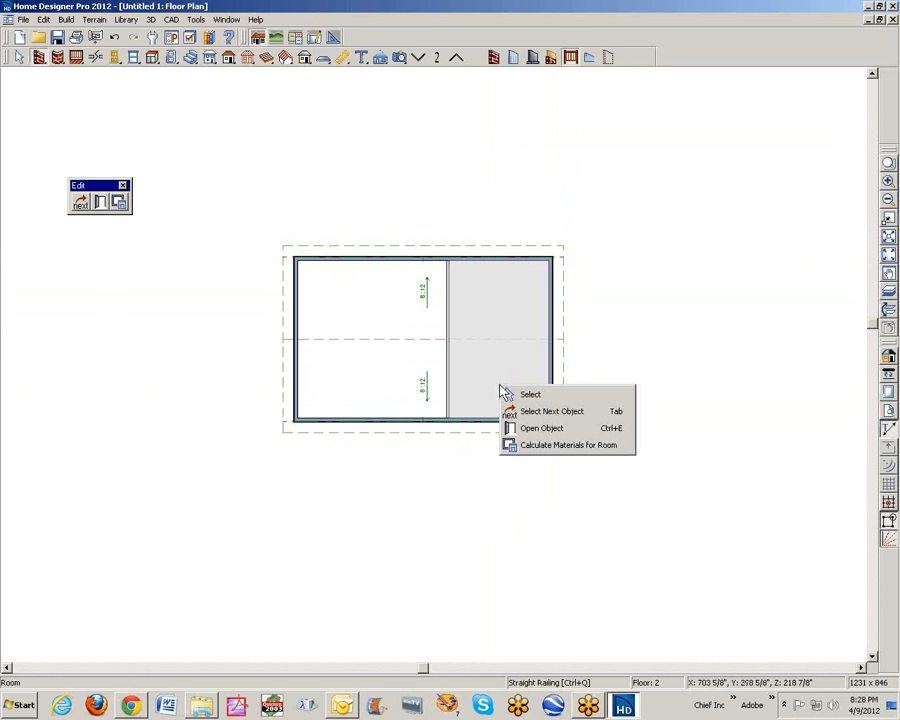
mouse_move(485, 365)
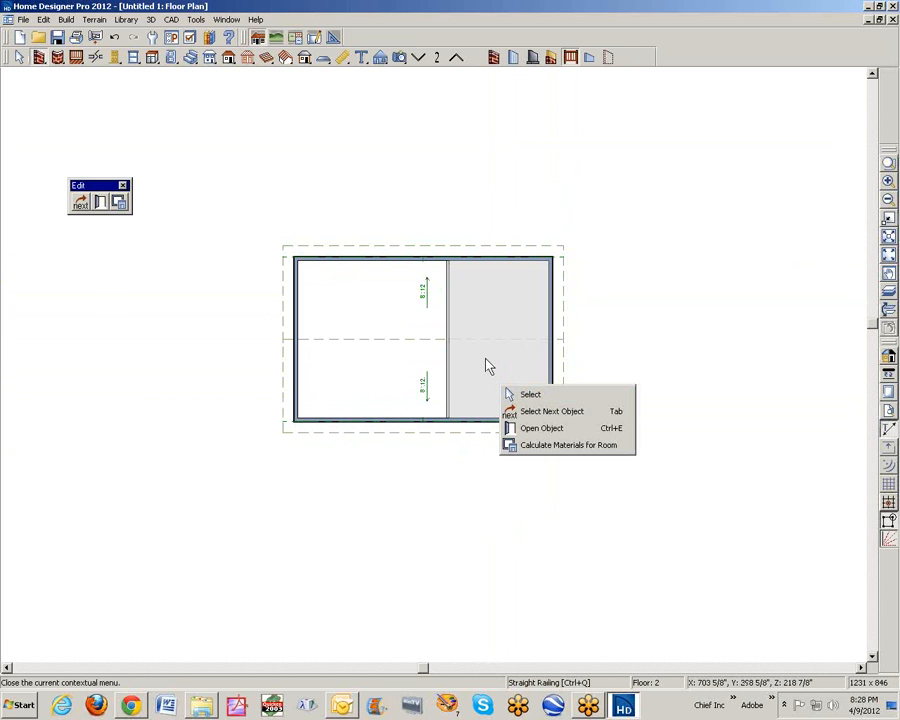
click(541, 428)
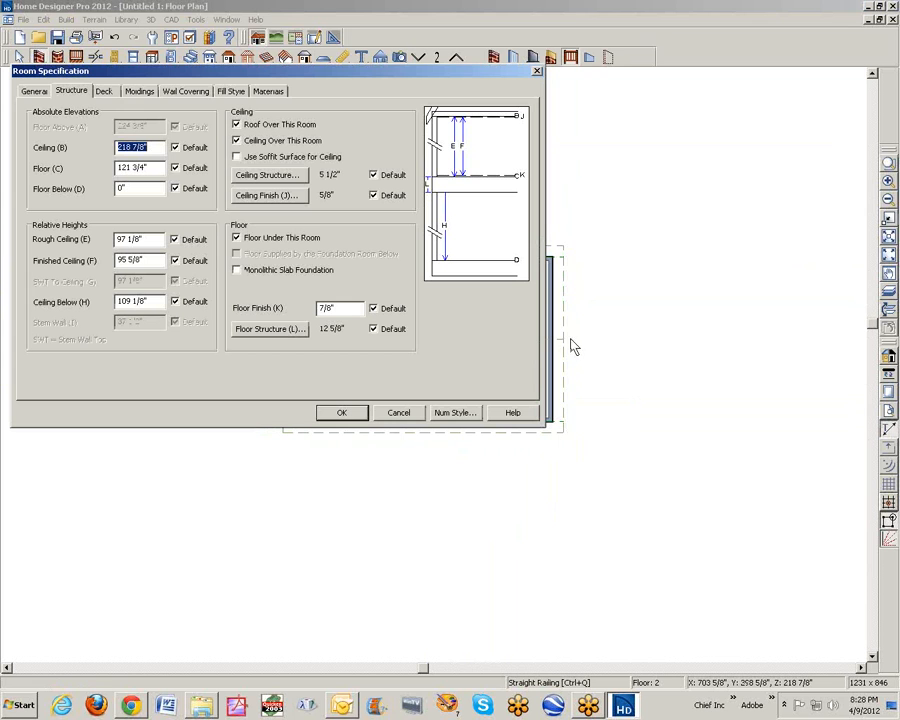
mouse_move(611, 335)
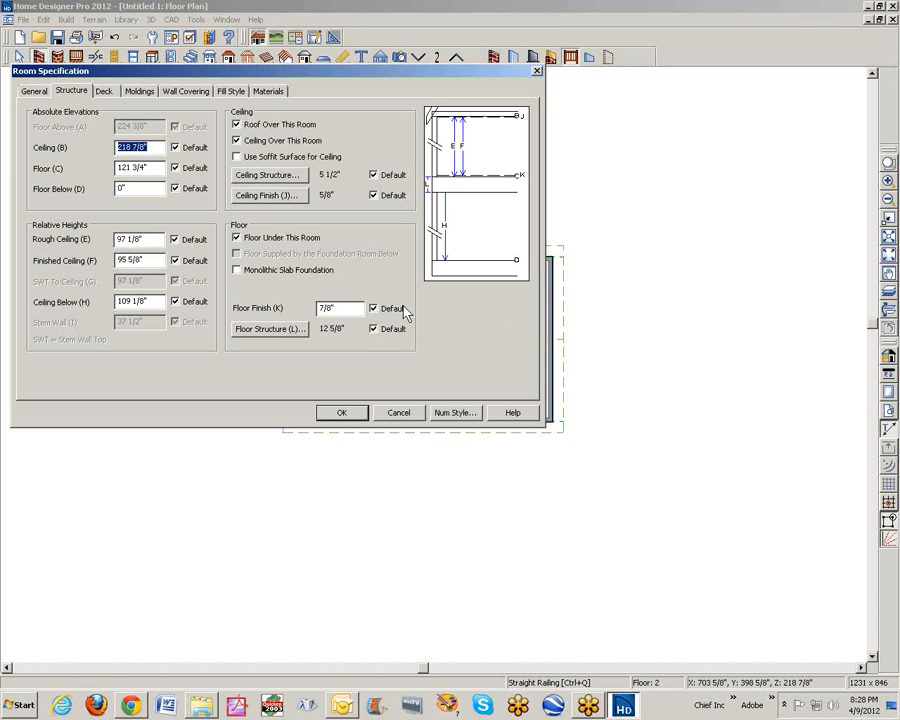
click(341, 412)
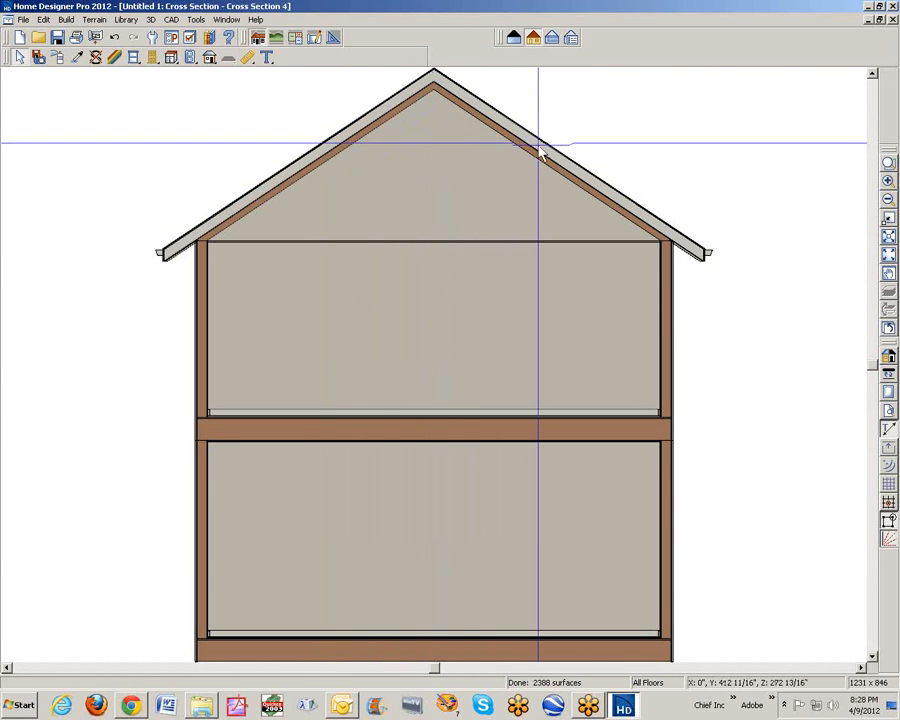
Step: Review the cross-section of the two-story house under the gable roof
click(430, 330)
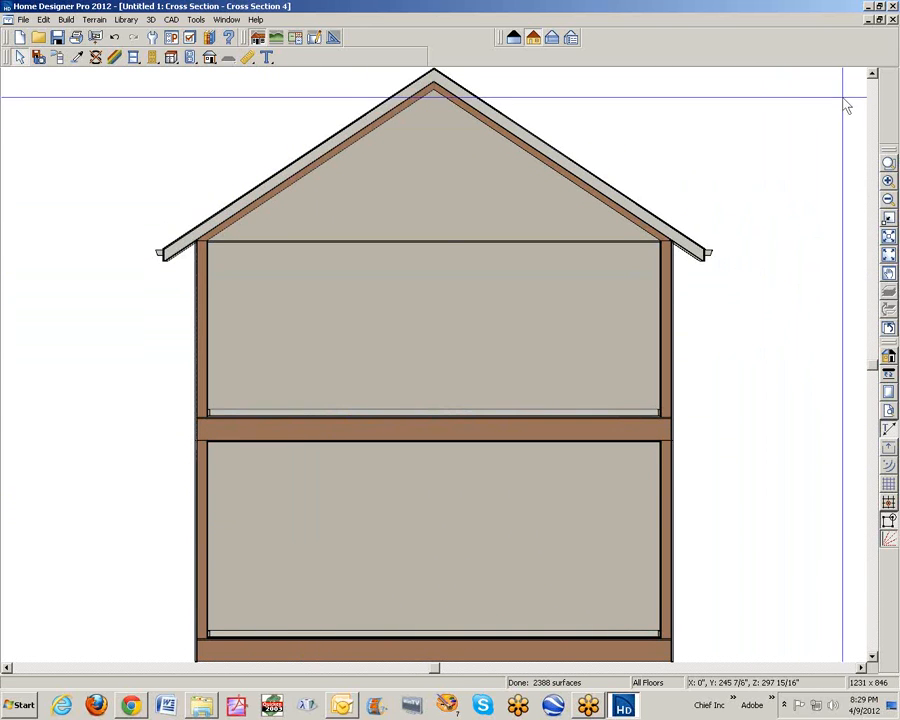
mouse_move(475, 189)
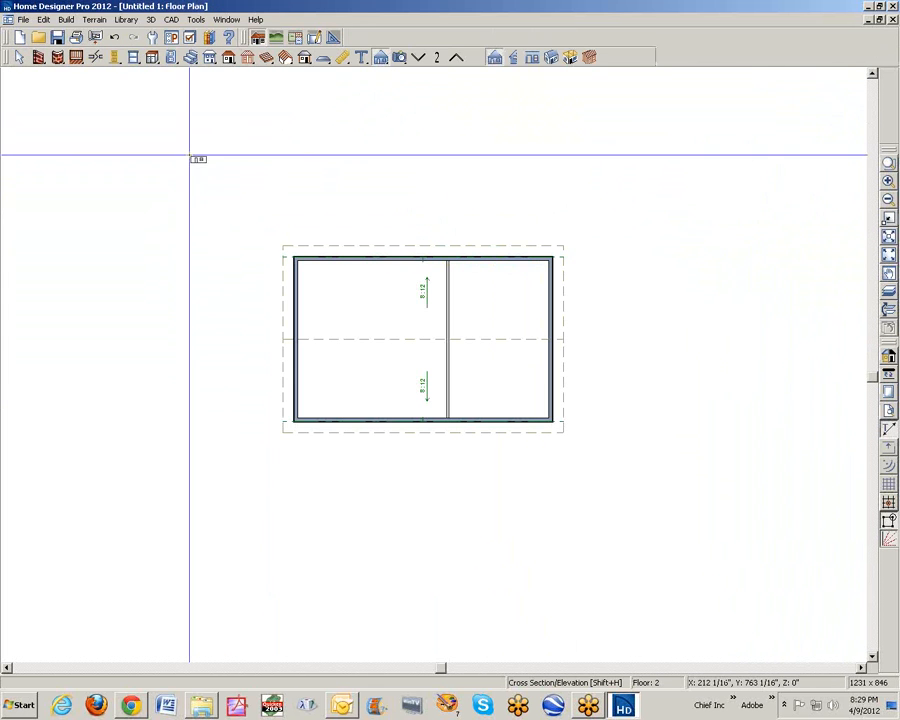
Step: Turn off automatic roof rebuilding in the roof build settings
click(229, 57)
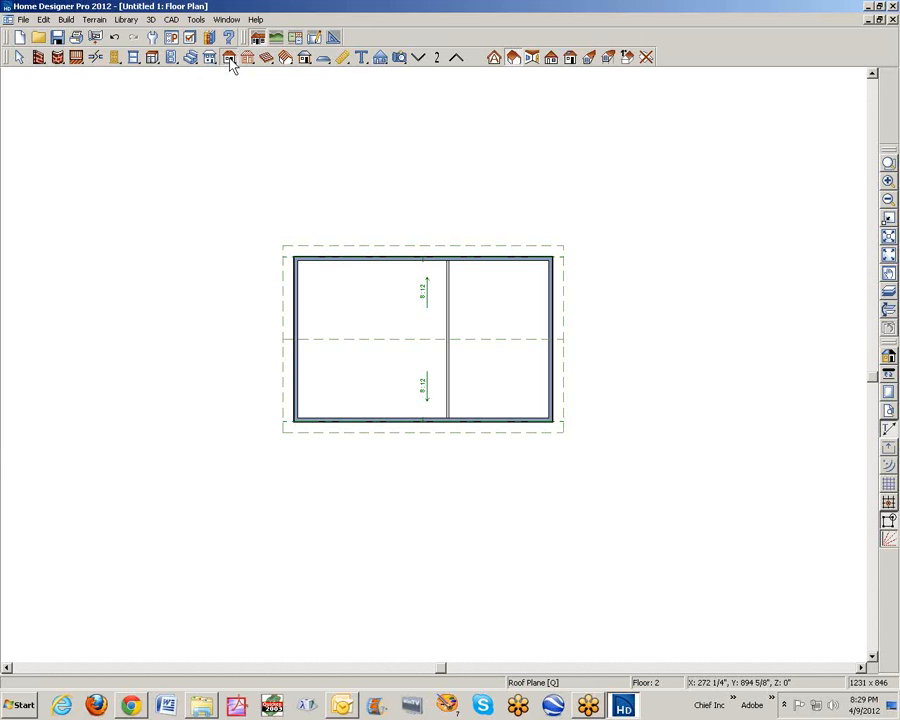
click(230, 57)
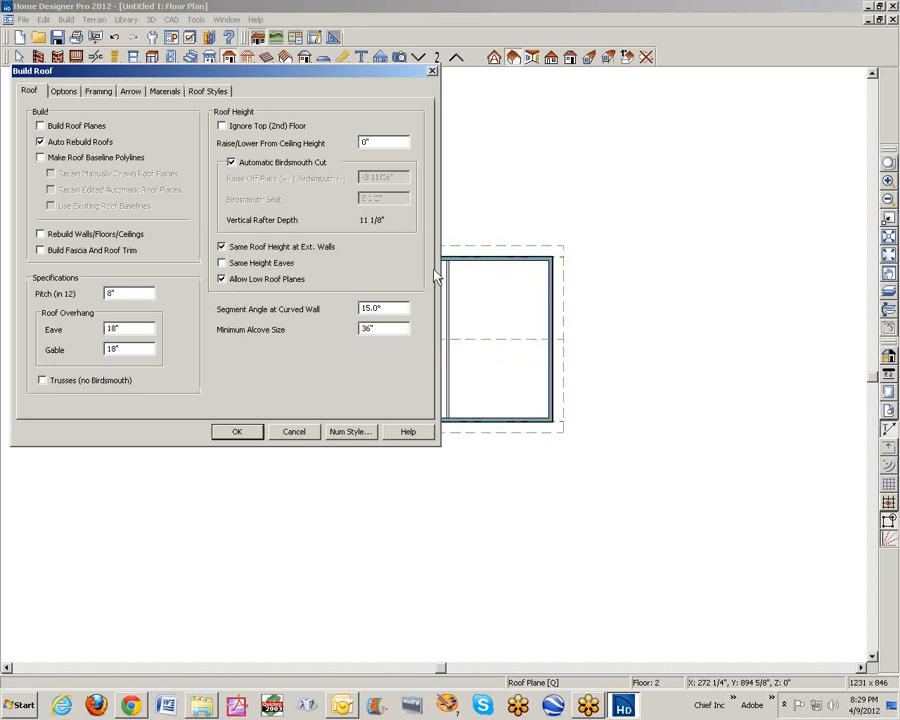
click(41, 141)
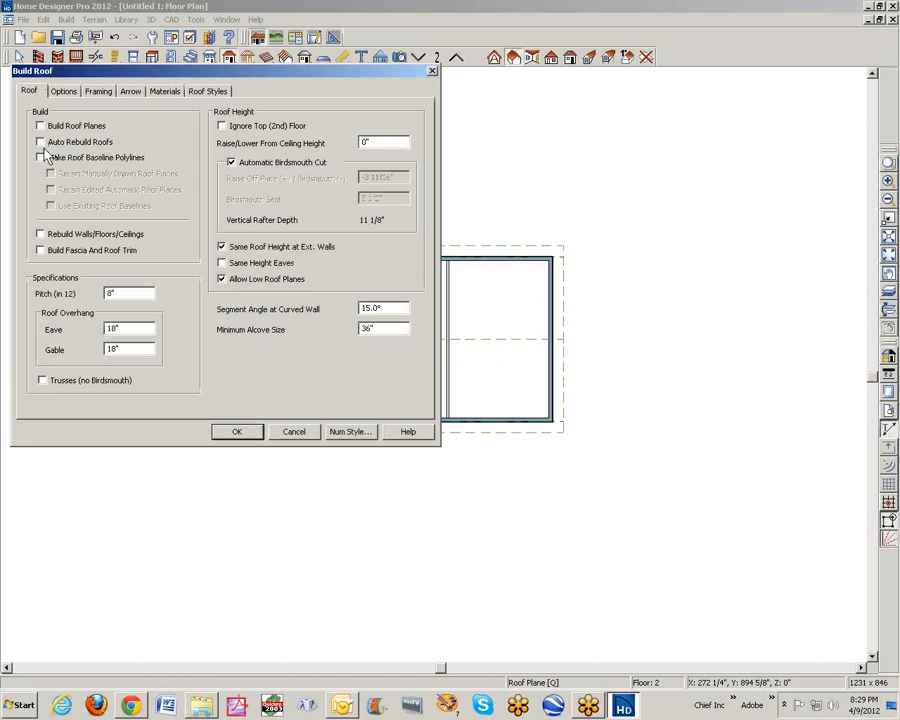
click(237, 431)
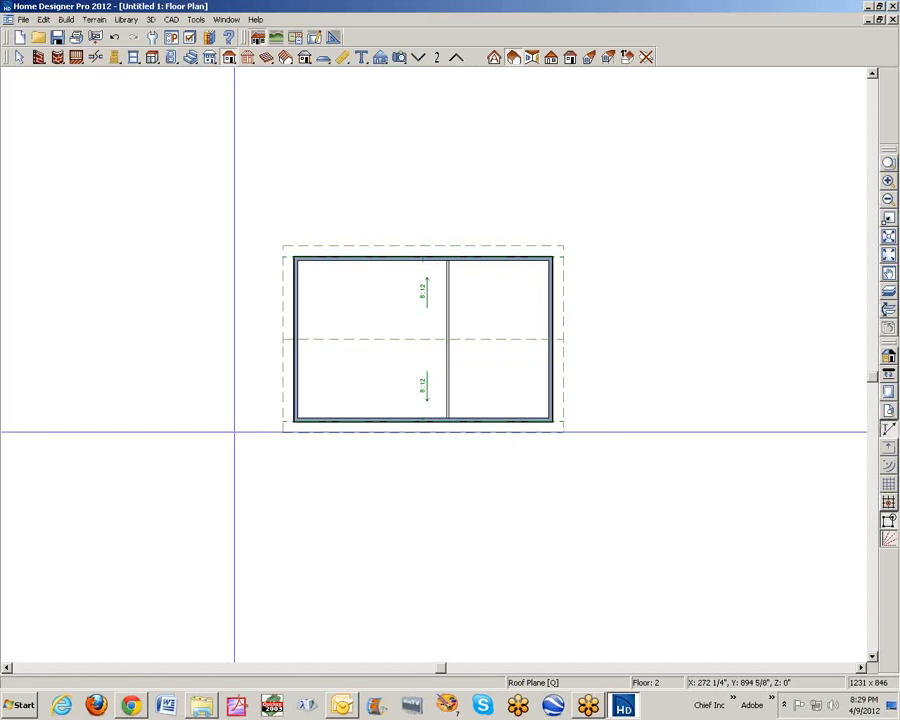
Step: Set the right-hand room's finished ceiling to a custom 120 inches
right_click(497, 322)
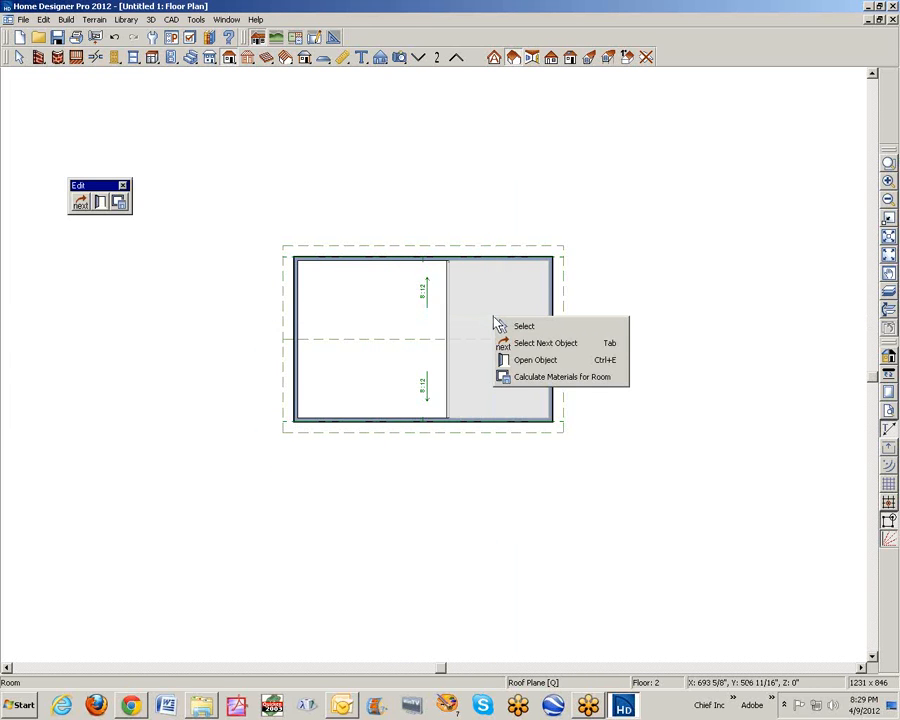
click(536, 359)
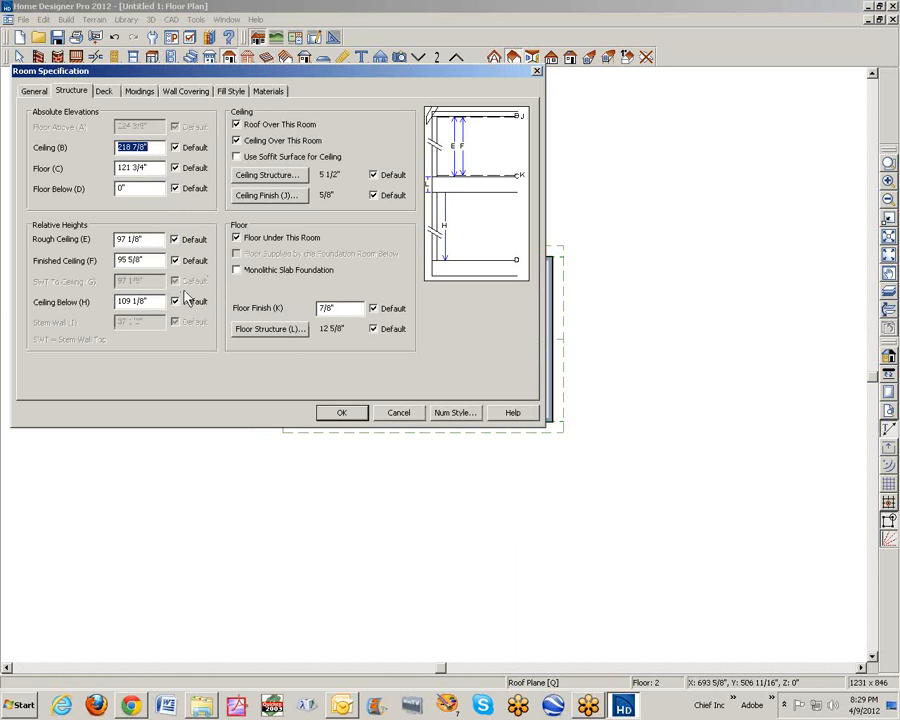
click(175, 260)
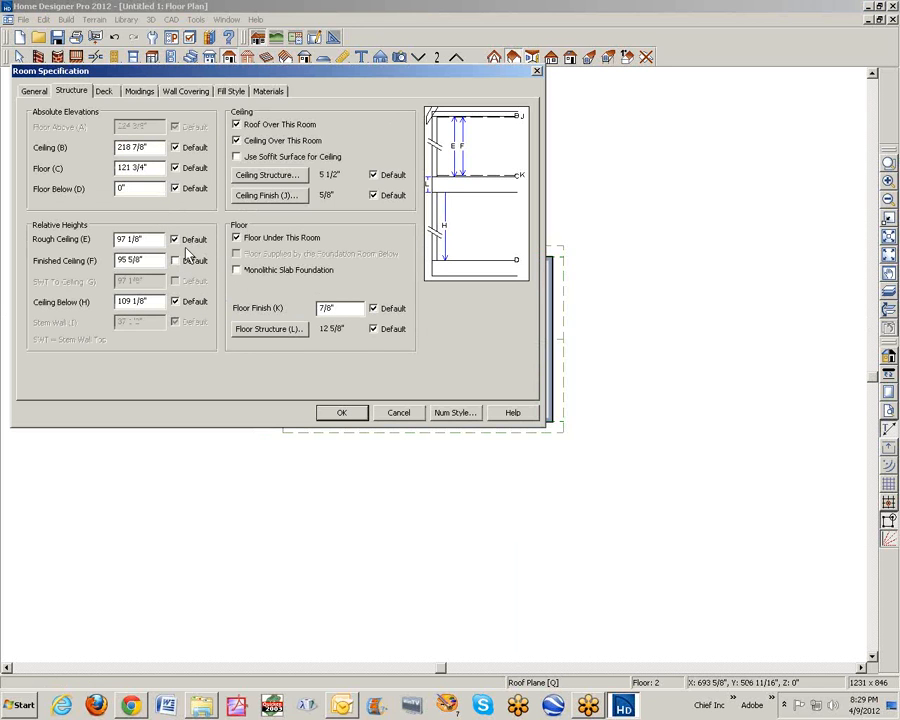
click(174, 260)
text(120)
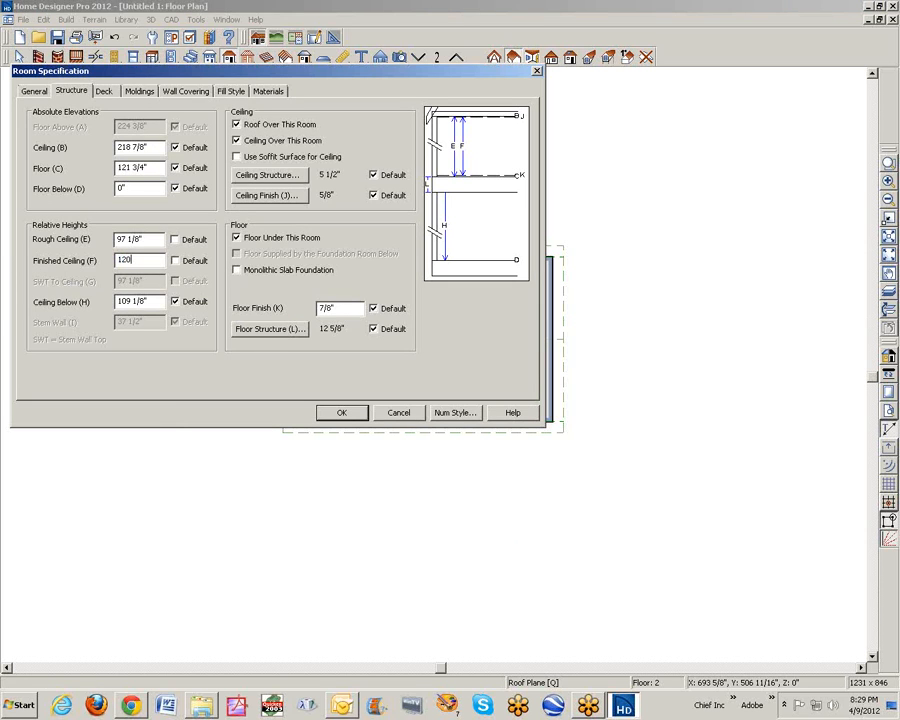
click(341, 412)
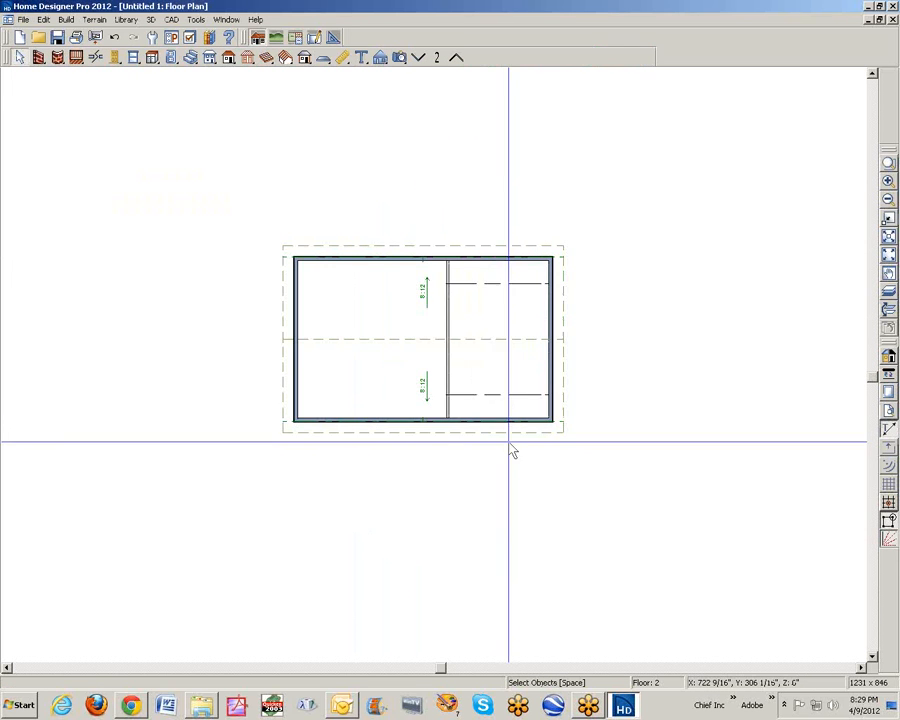
mouse_move(488, 310)
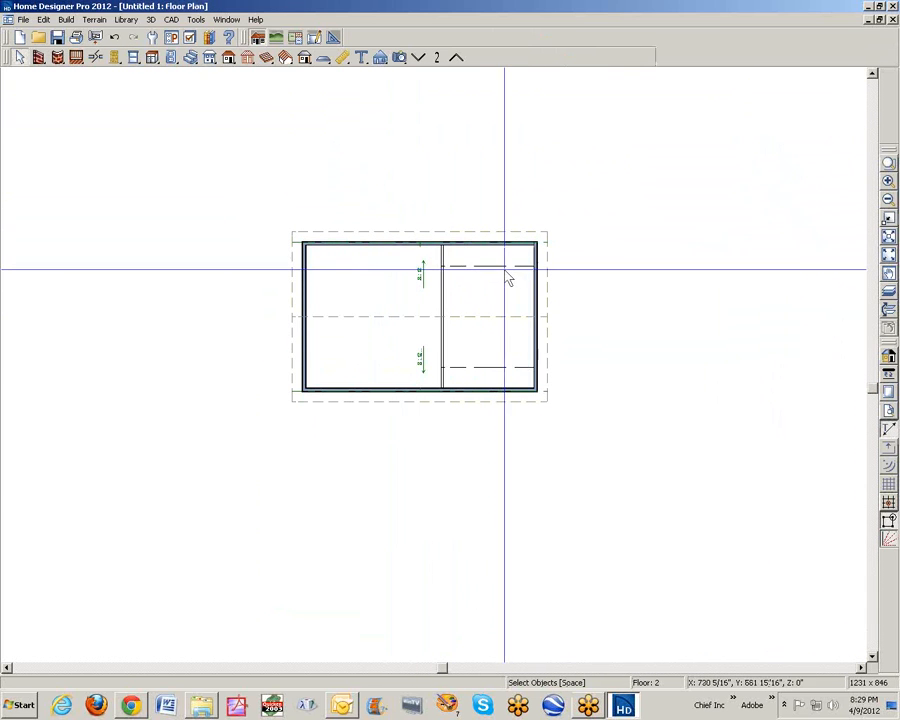
click(190, 37)
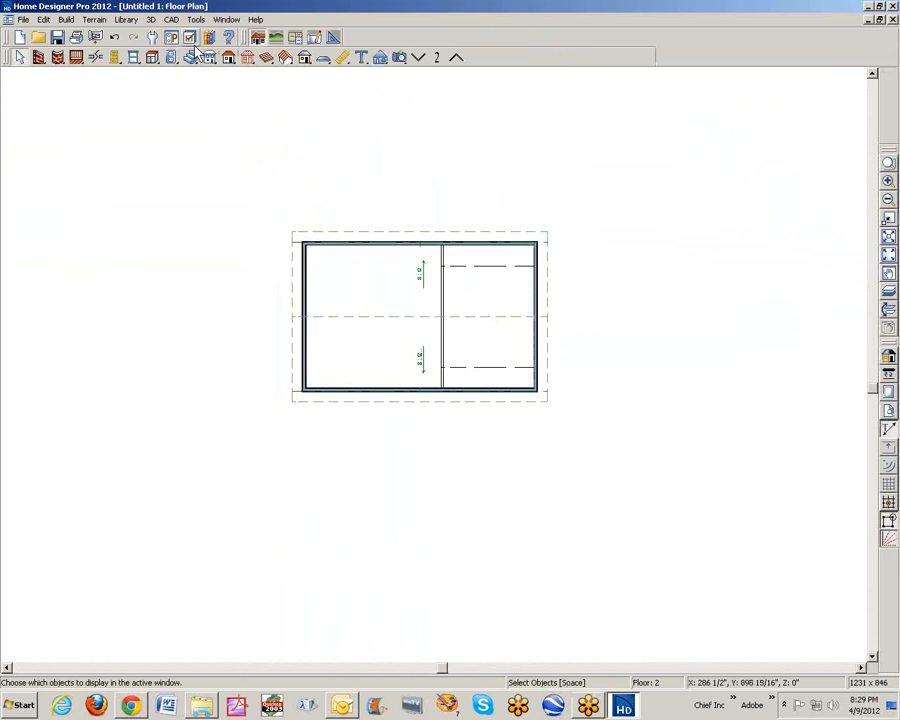
Step: In Layer Display Options, toggle the Ceiling Break Lines layer off and back on
click(189, 37)
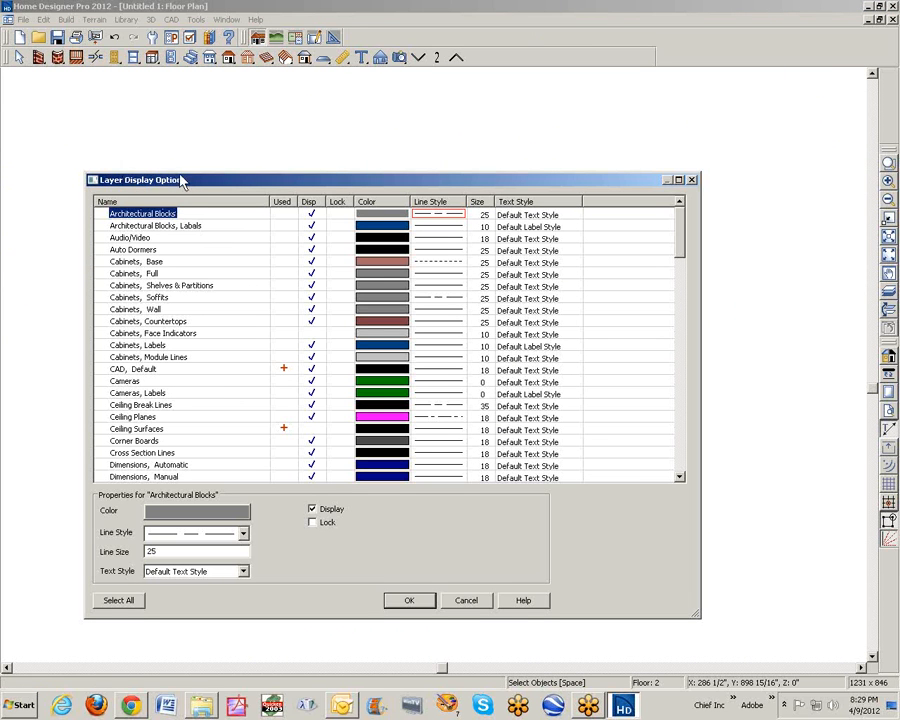
mouse_move(247, 302)
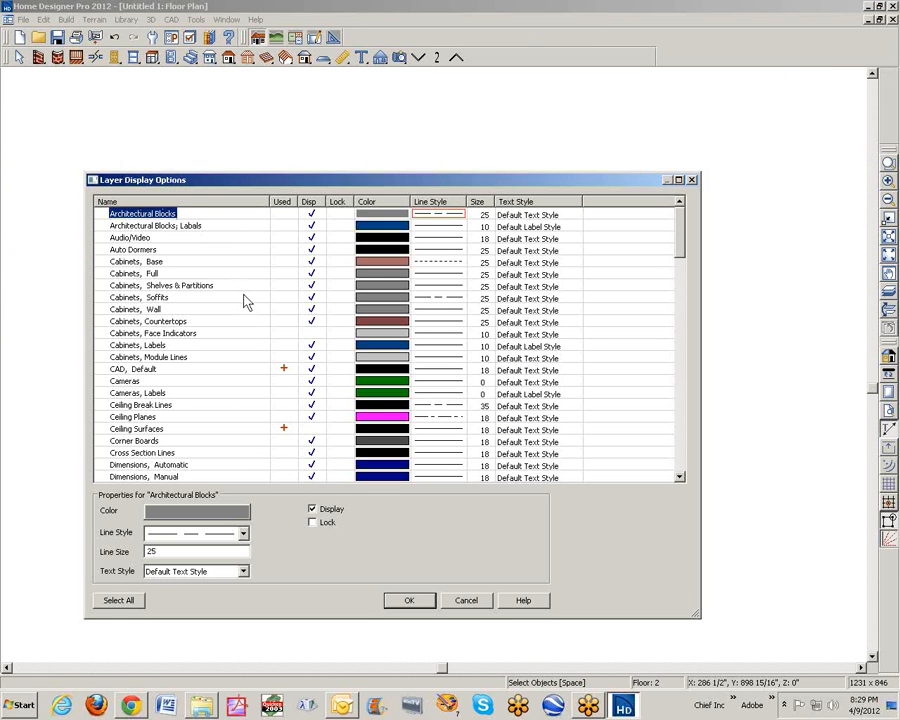
mouse_move(268, 340)
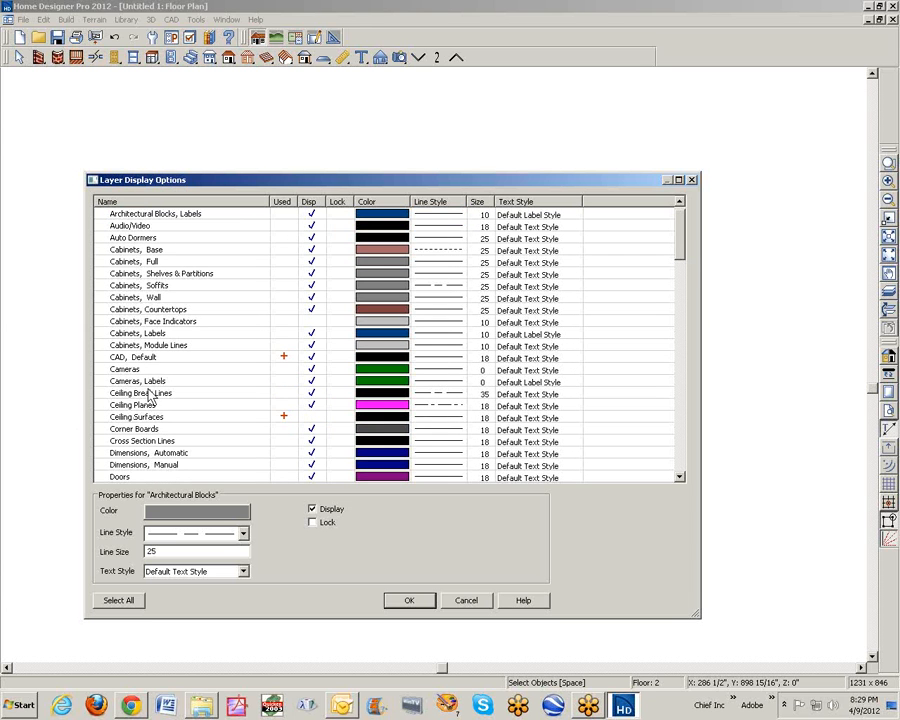
mouse_move(200, 420)
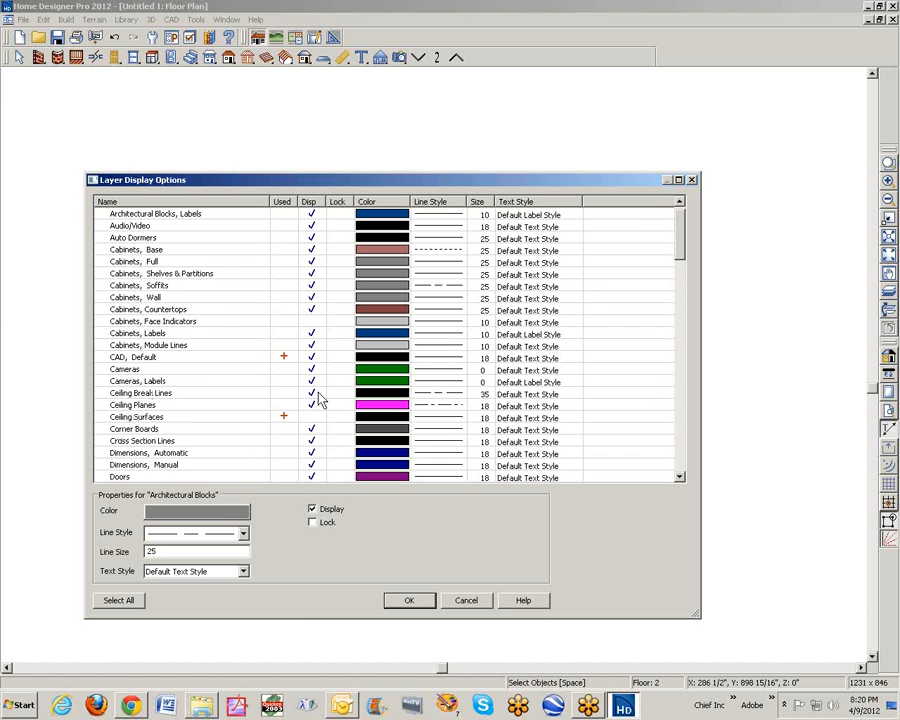
click(408, 600)
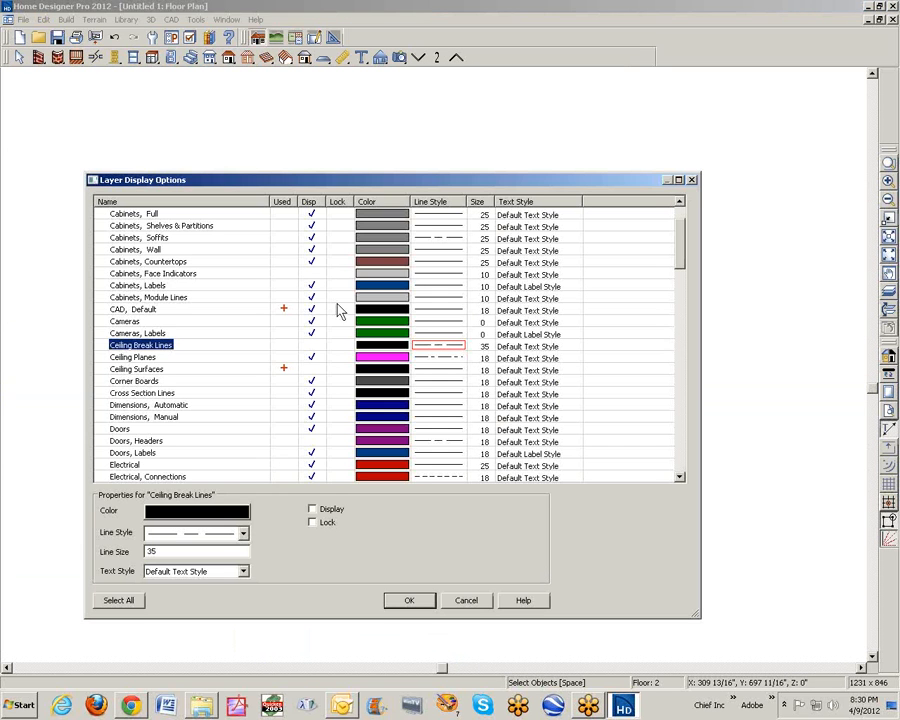
click(312, 509)
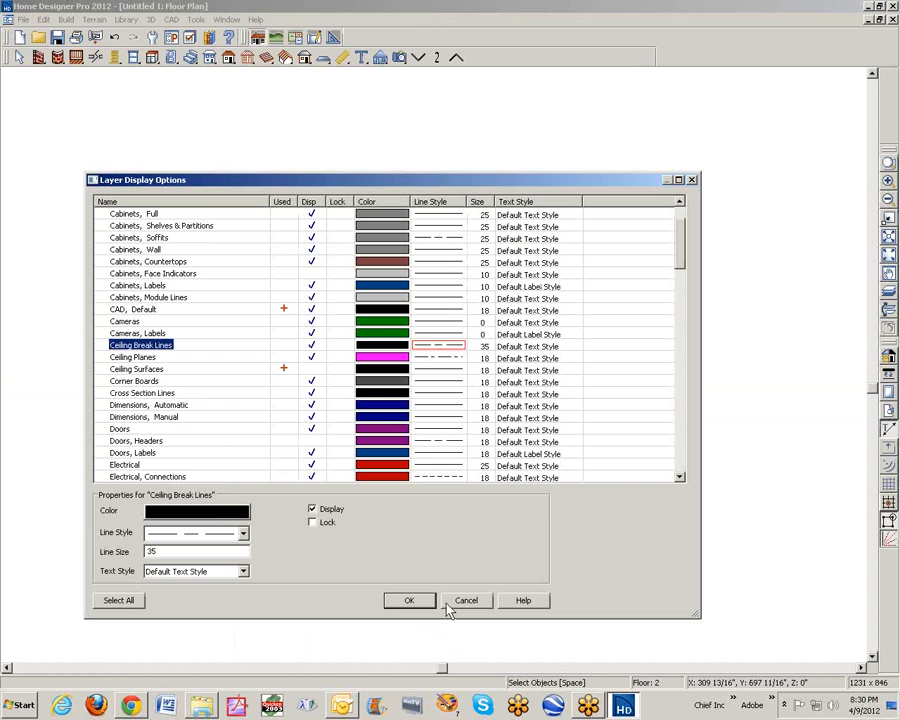
Step: Raise the right-hand room's finished ceiling height to 144 inches
click(408, 600)
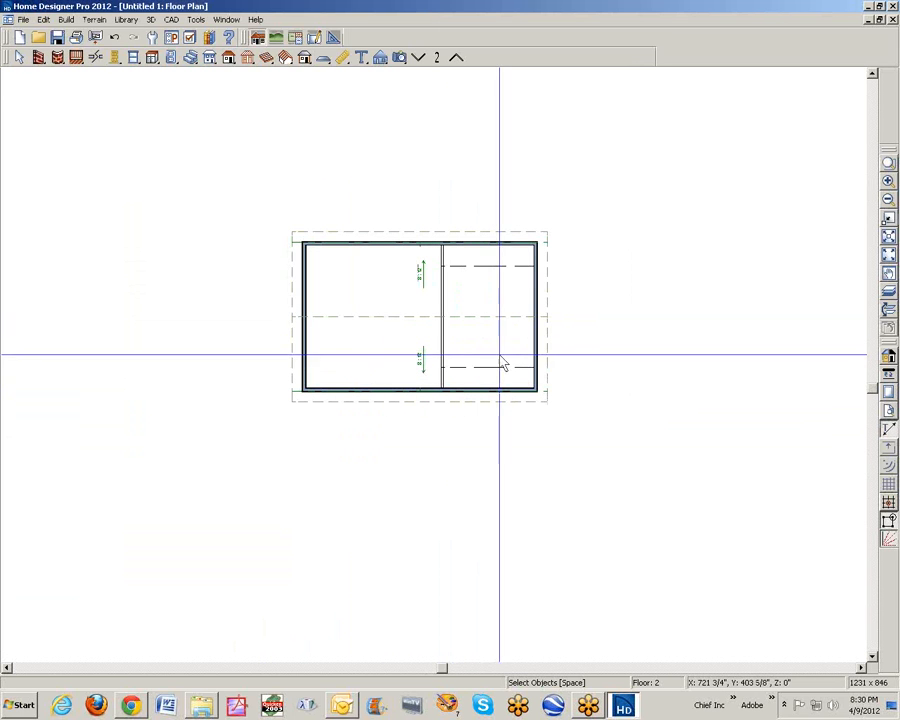
mouse_move(500, 355)
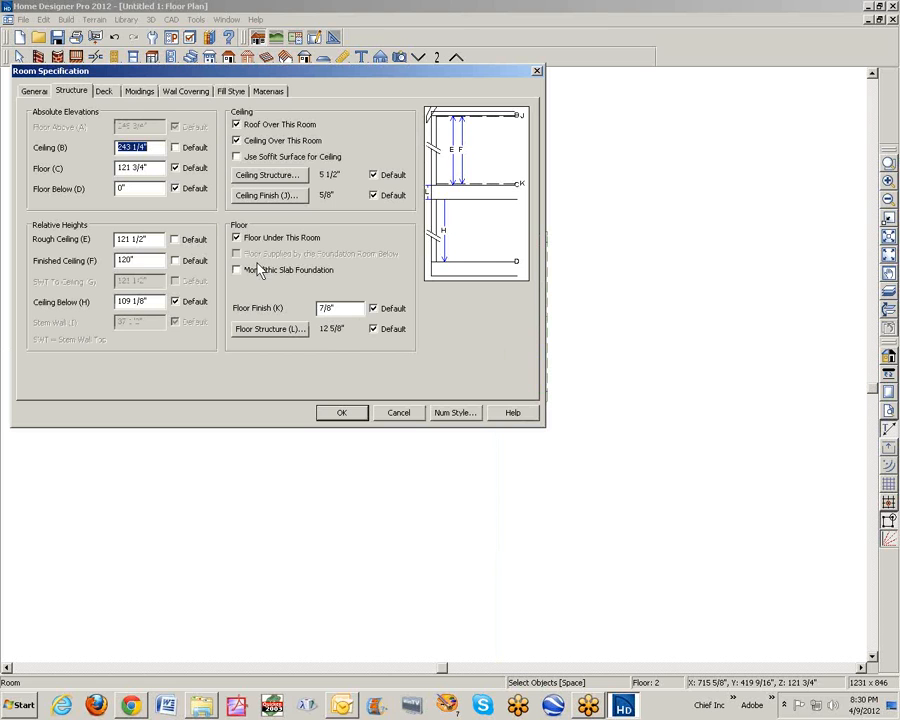
click(138, 260)
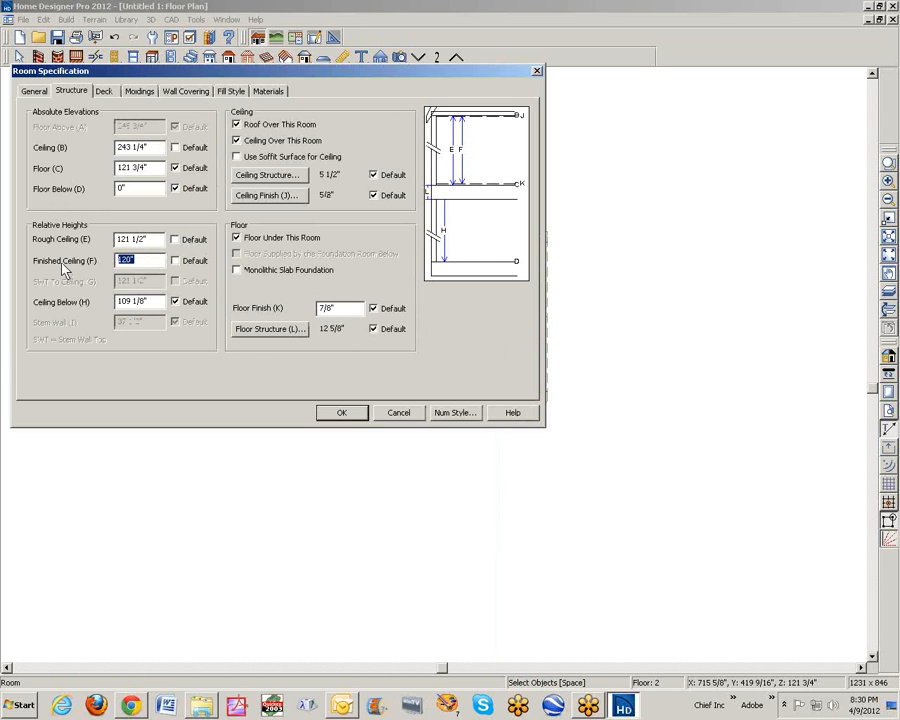
text(144)
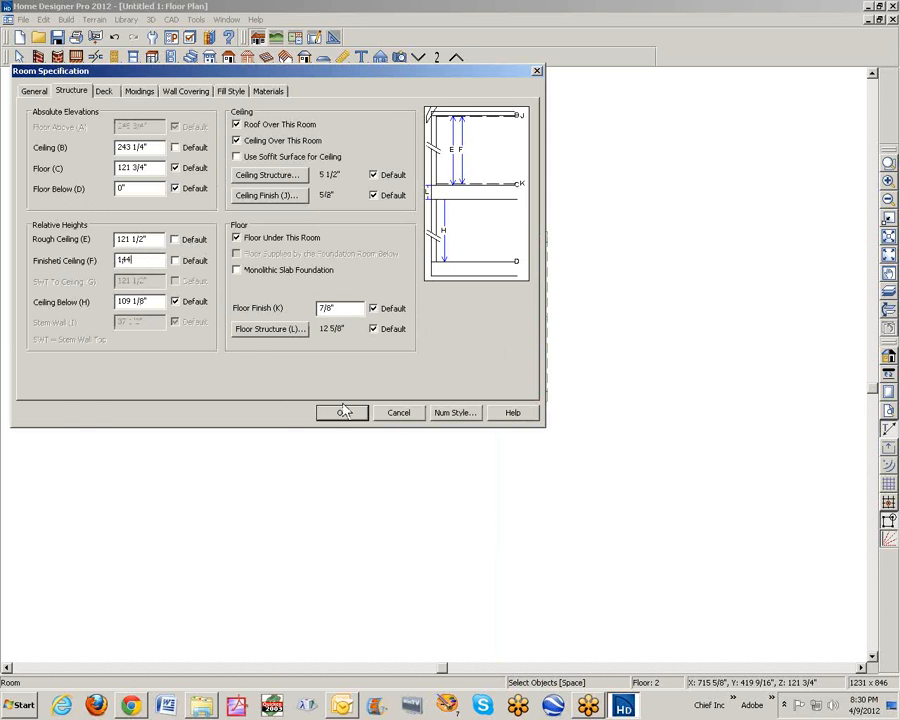
click(342, 413)
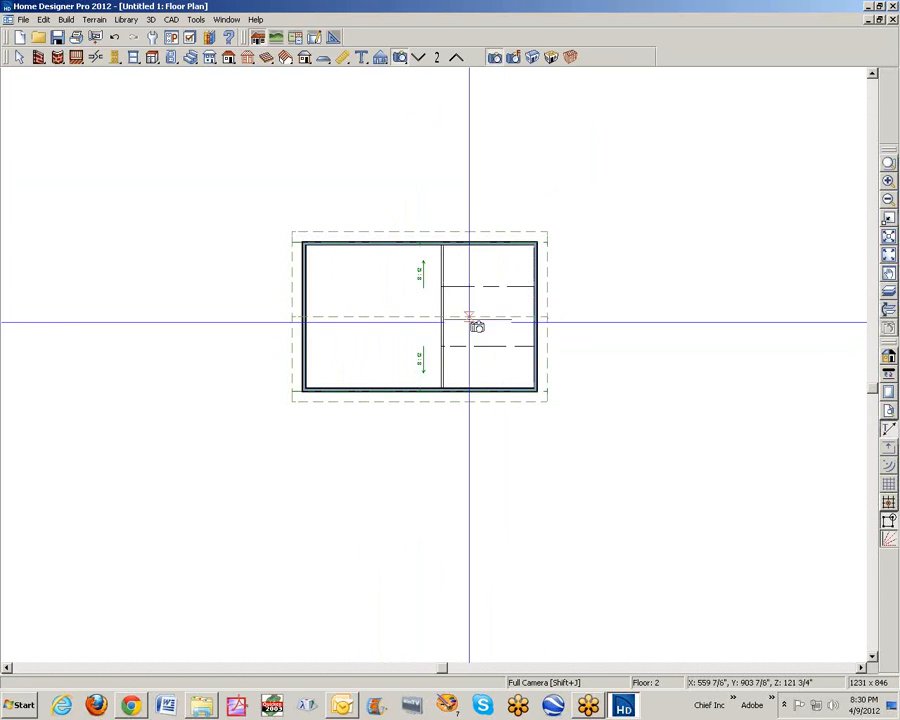
mouse_move(532, 57)
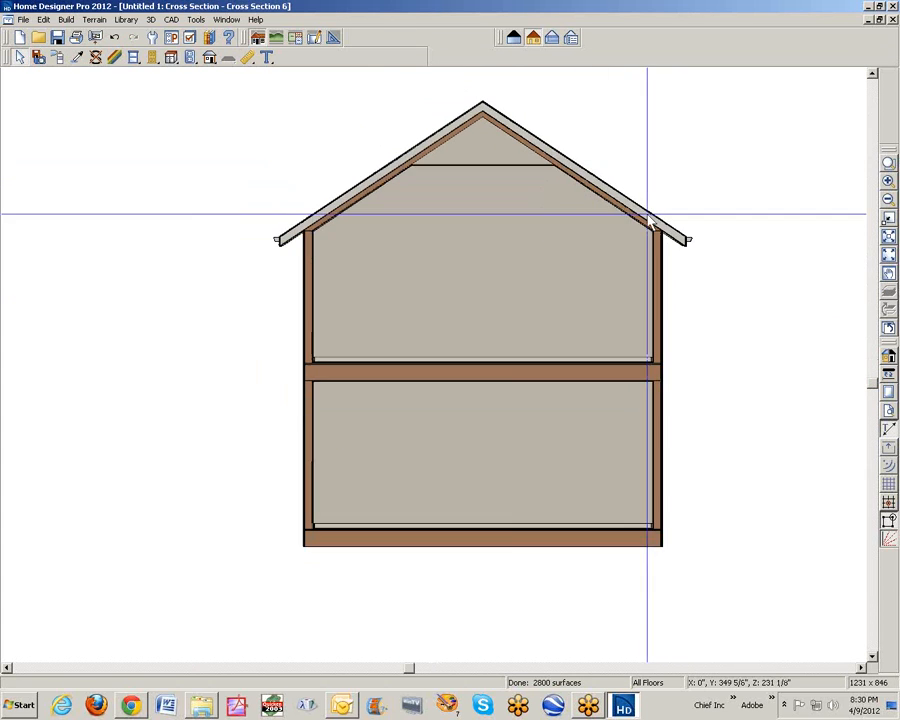
mouse_move(550, 237)
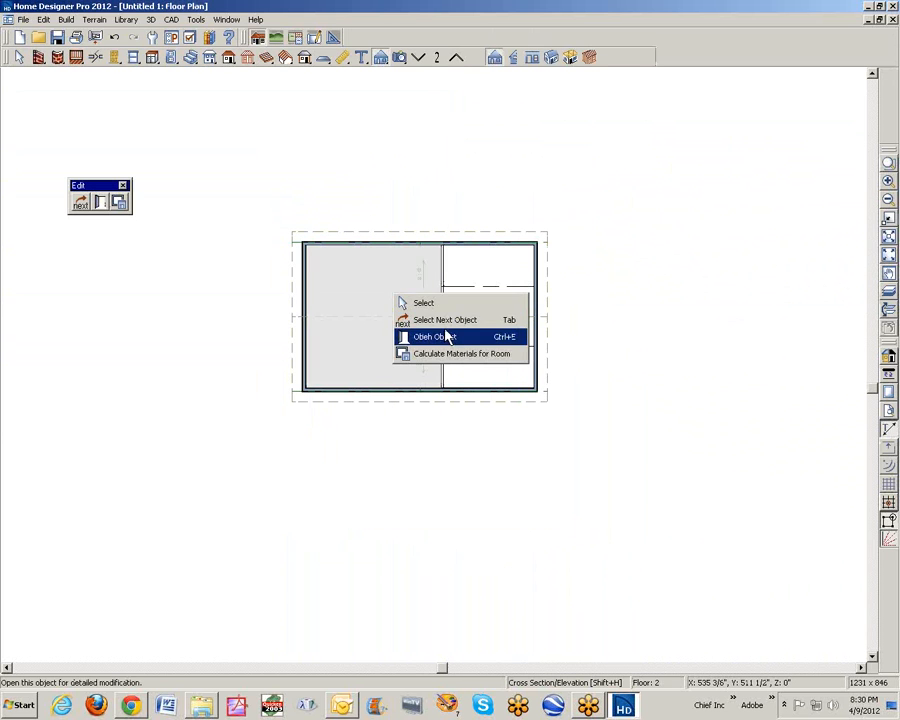
Step: Set the left second-floor room's type to Open Below
click(432, 336)
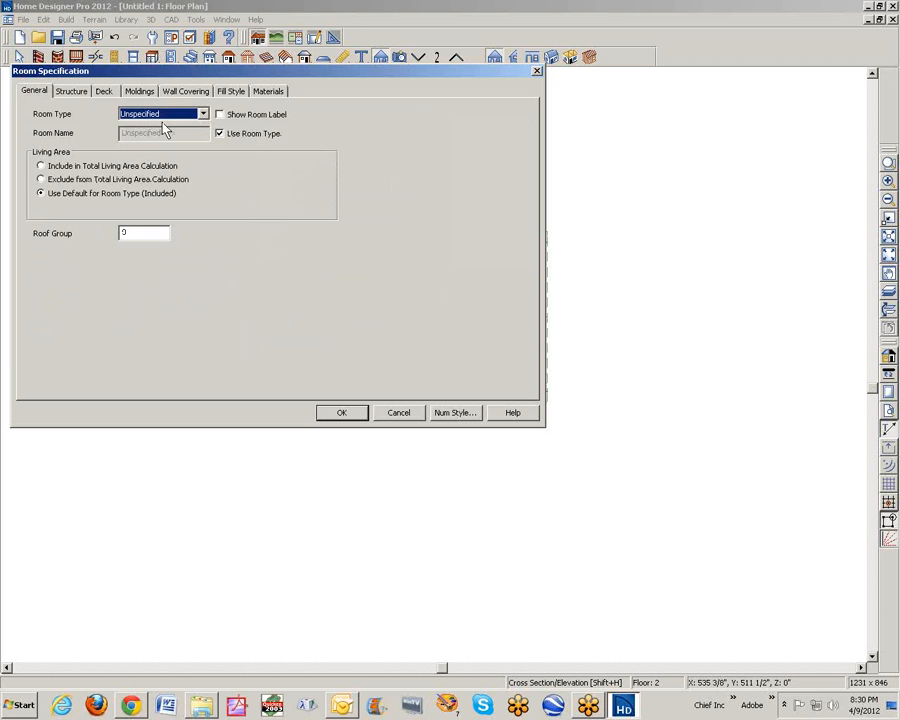
click(202, 113)
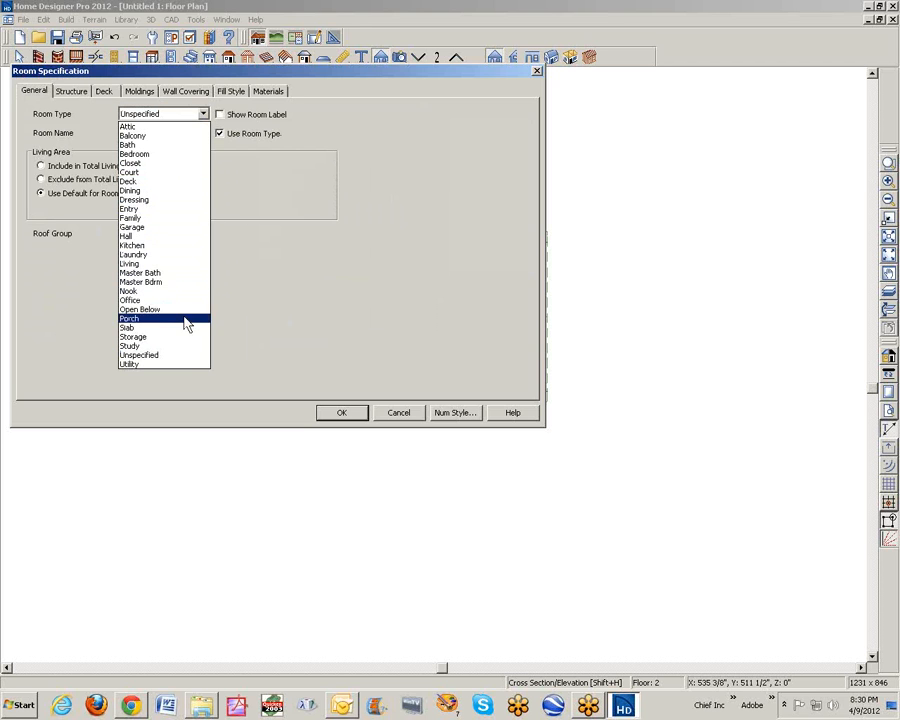
click(138, 308)
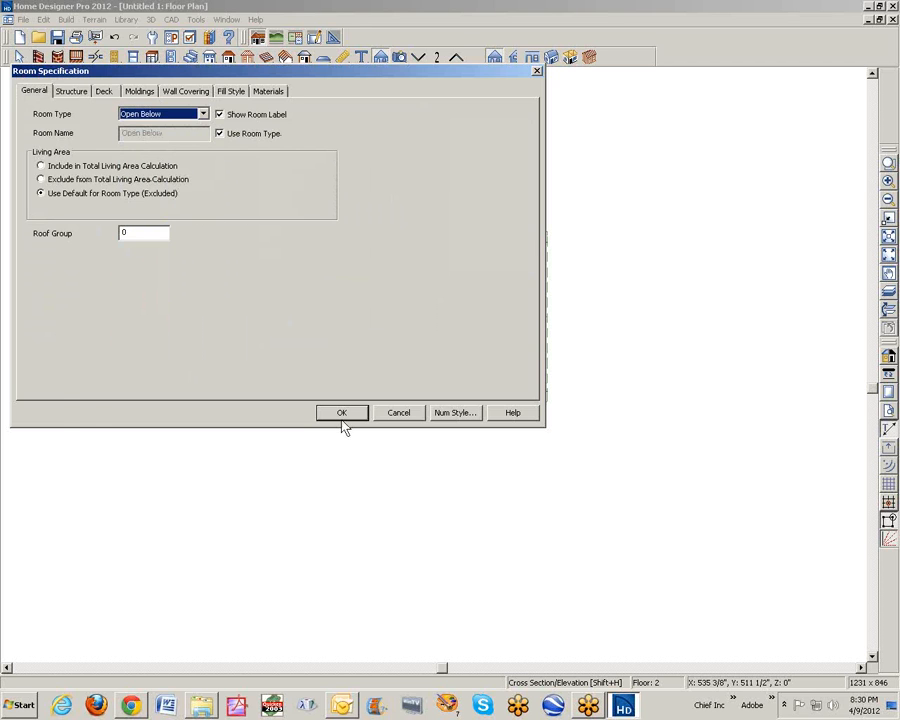
click(341, 412)
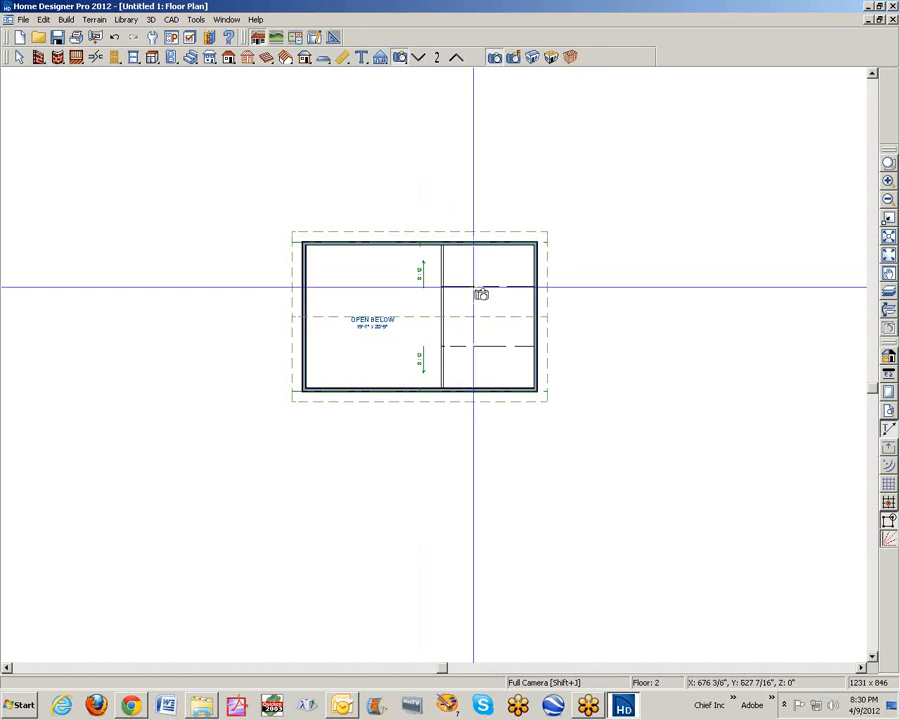
Step: Place a full camera aimed into the upstairs rooms toward the loft railing
drag(481, 293, 530, 318)
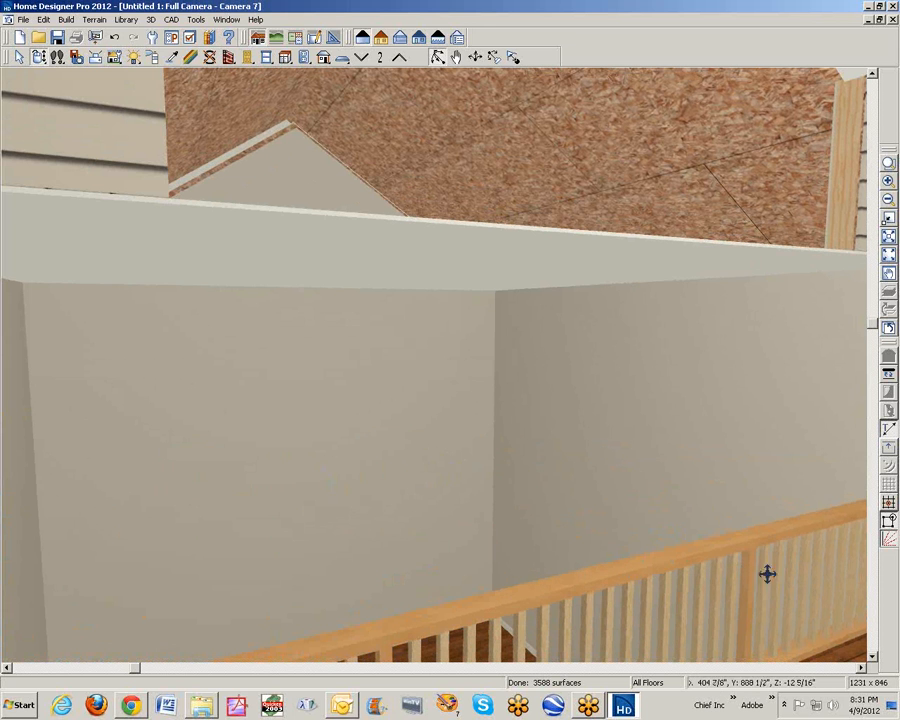
mouse_move(380, 450)
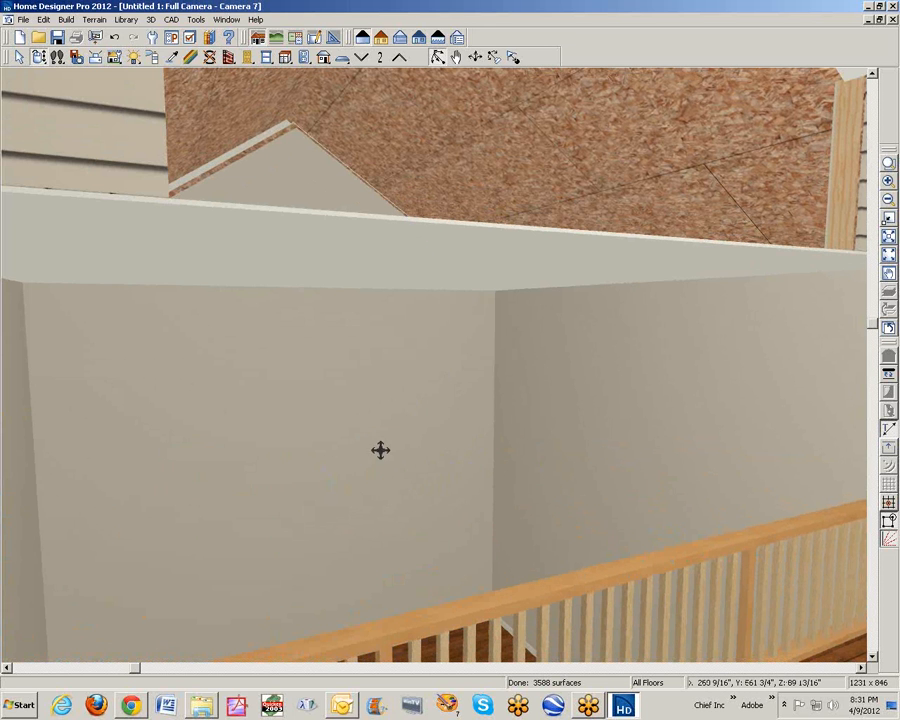
Step: Change the loft room's Finished Ceiling height in Room Specification and apply it
right_click(380, 450)
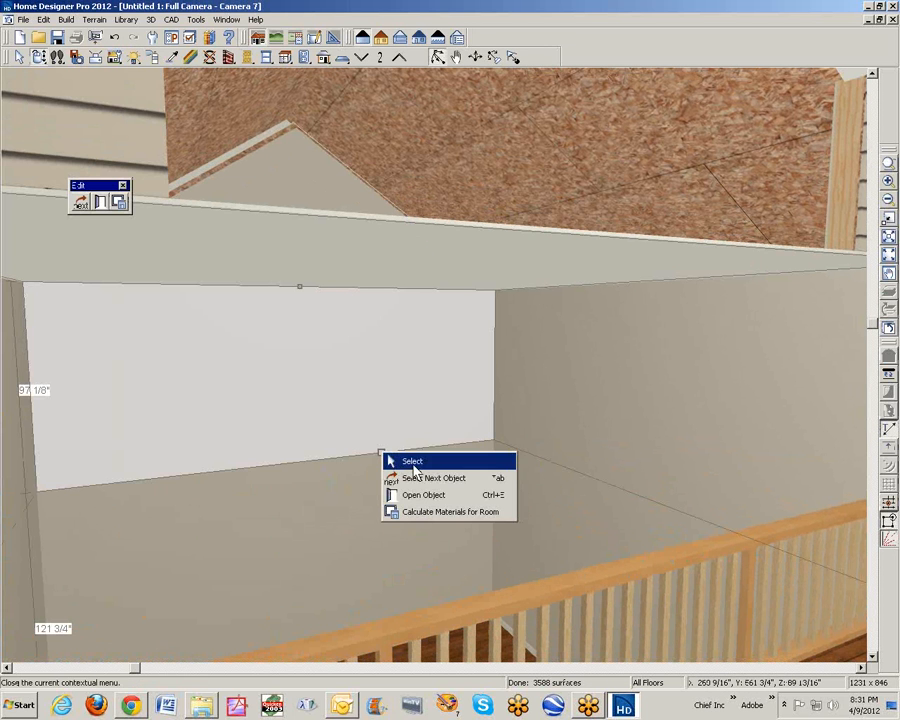
click(423, 494)
text(144)
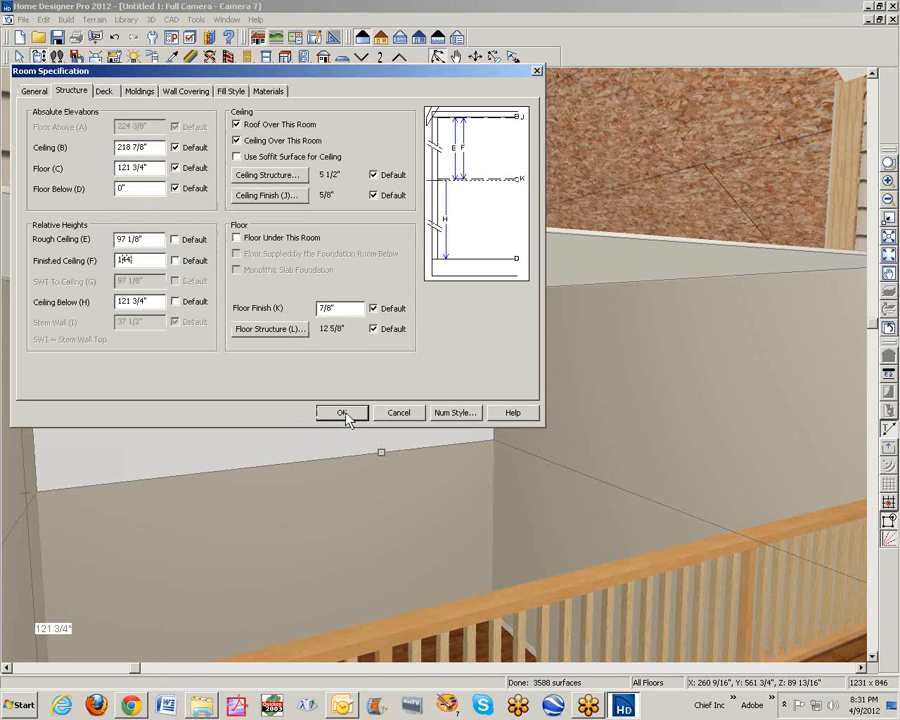
click(342, 412)
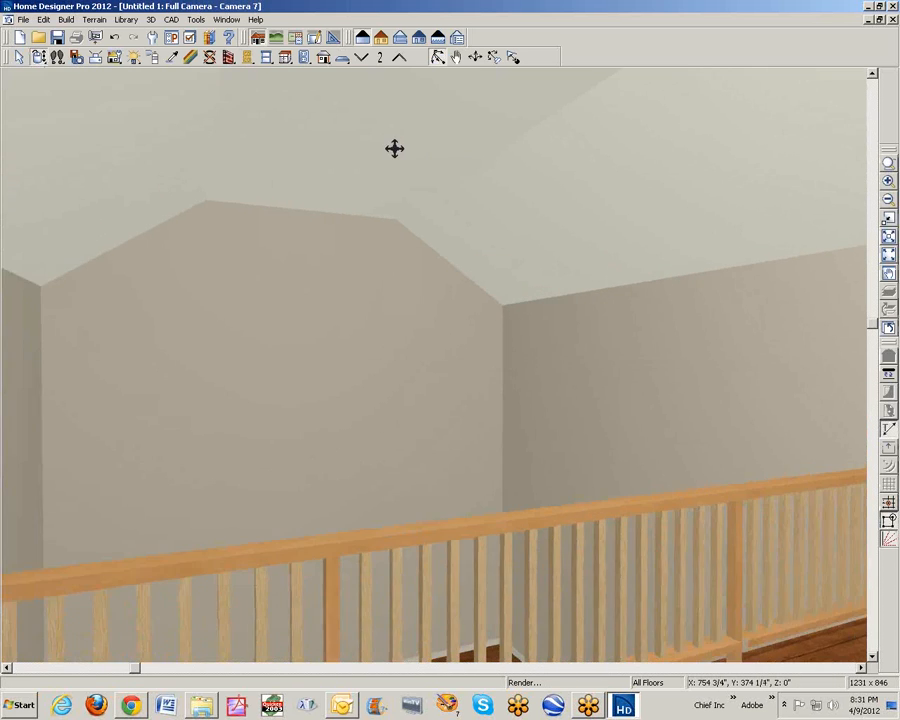
Step: Orbit the 3D view around the loft's vaulted ceiling and toward its end wall
drag(394, 149, 319, 182)
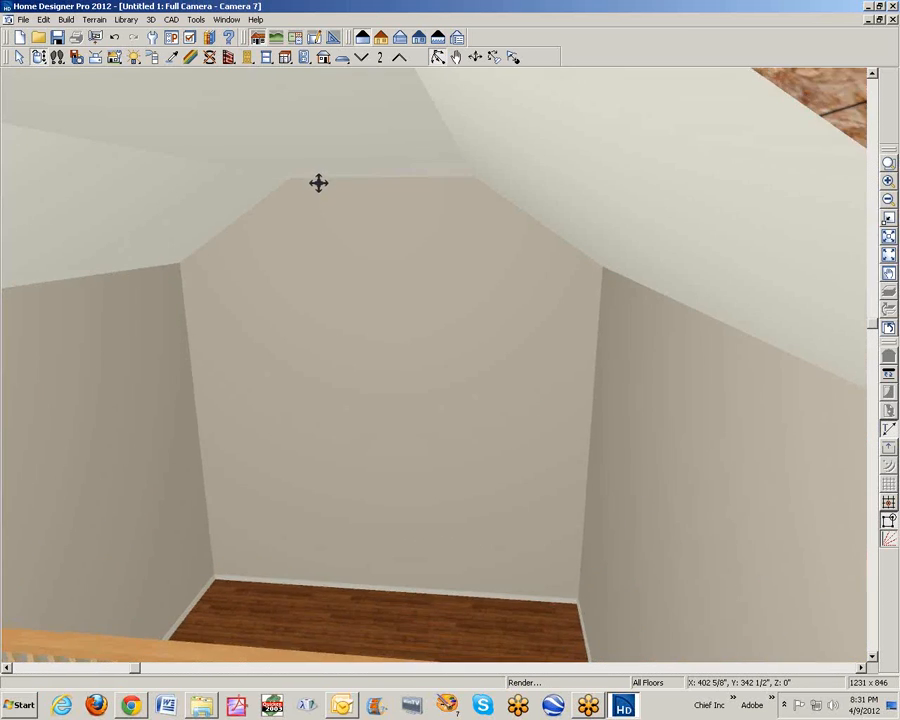
drag(319, 183, 590, 219)
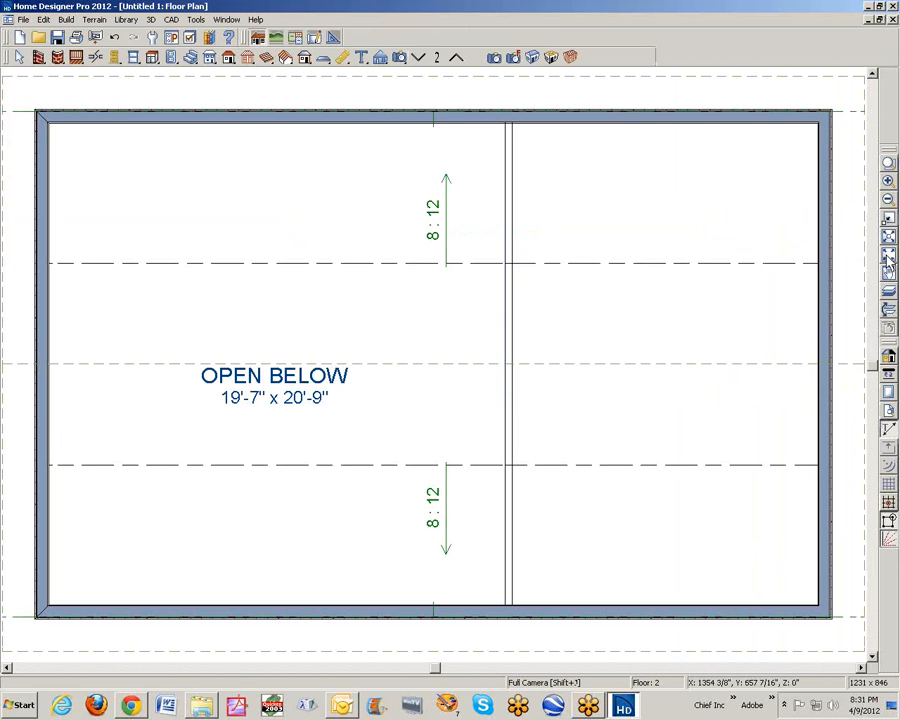
mouse_move(614, 326)
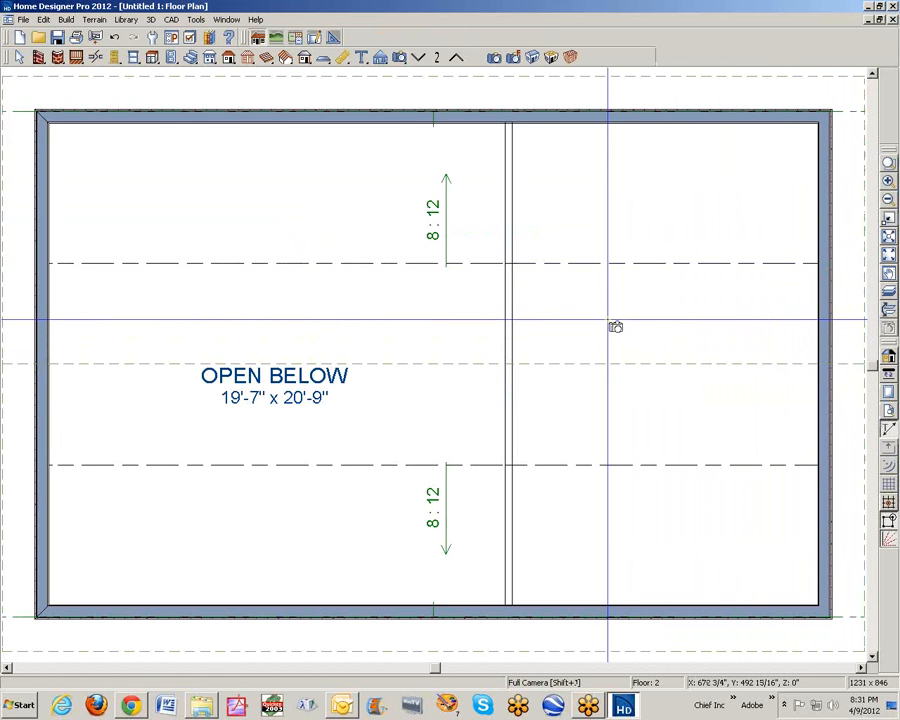
mouse_move(397, 181)
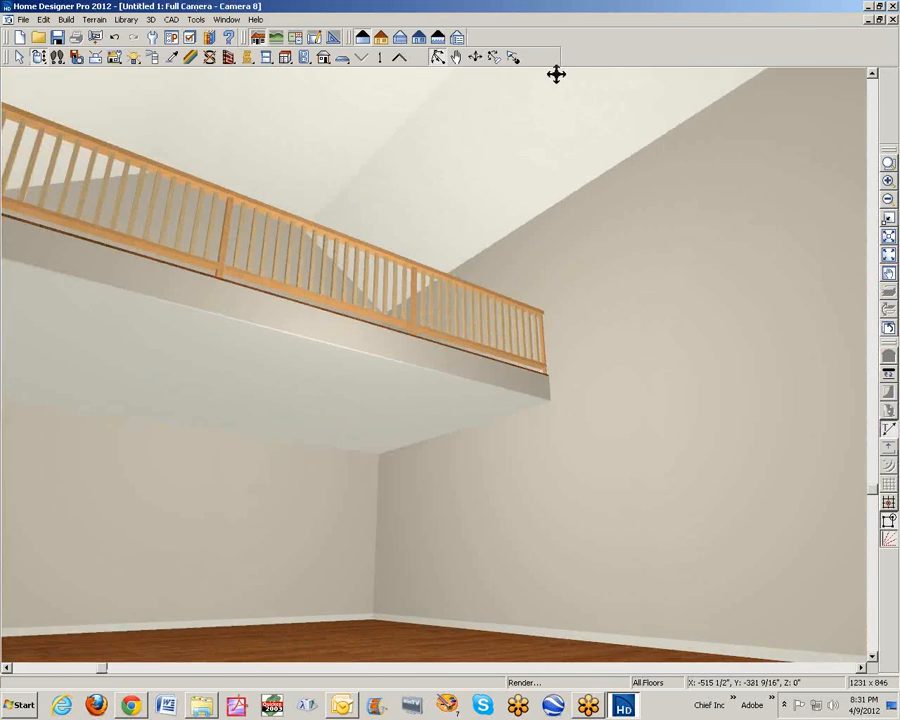
Step: Orbit the 3D view from the open room below to look up at the loft railing
drag(557, 74, 853, 22)
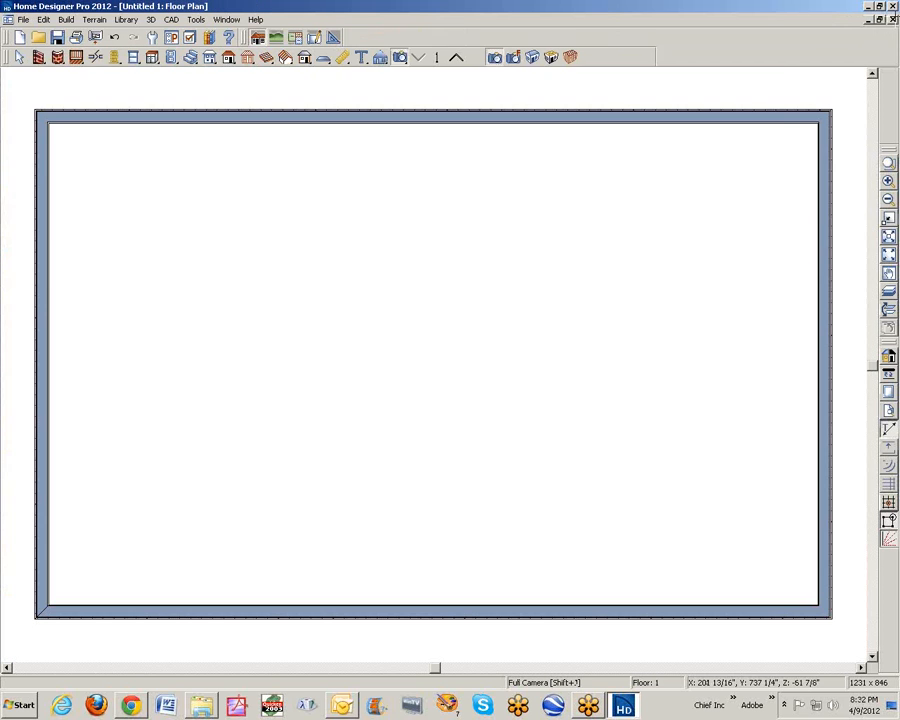
Step: Go up to the second-floor plan and select the loft floor room
click(436, 57)
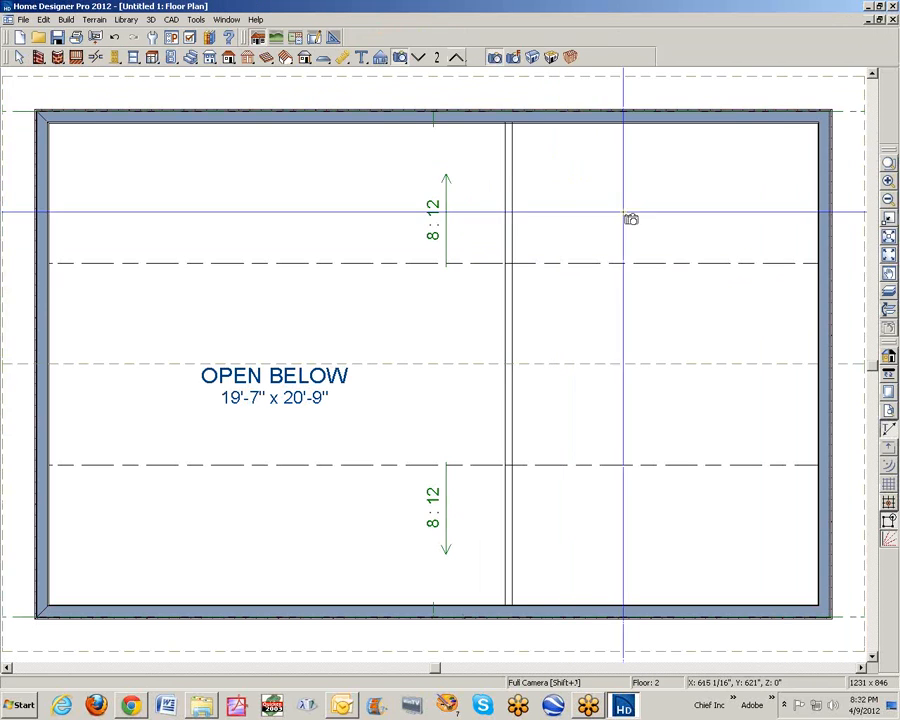
click(510, 515)
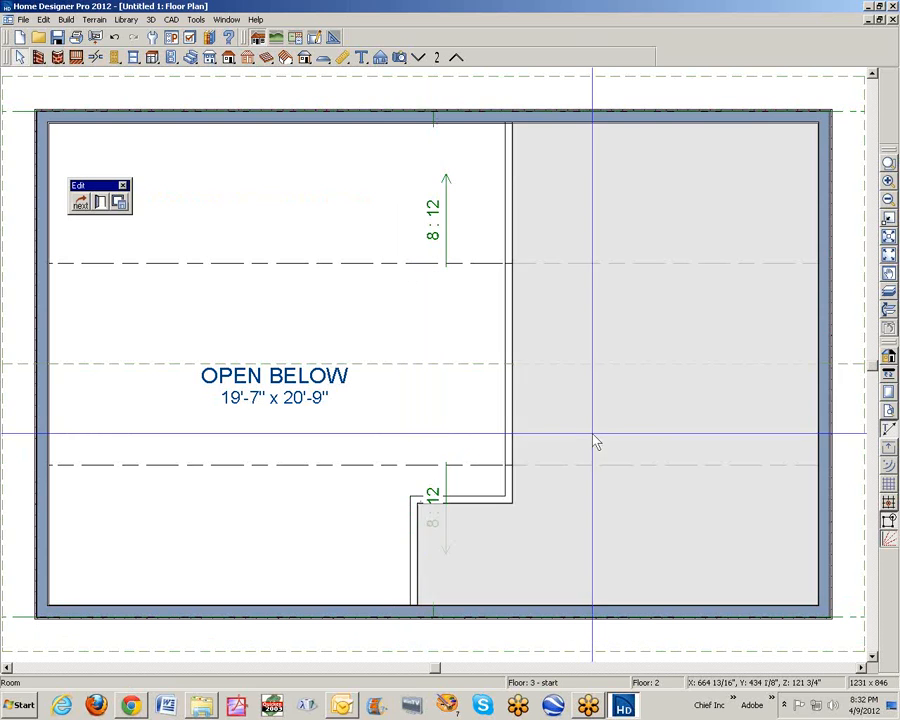
mouse_move(435, 105)
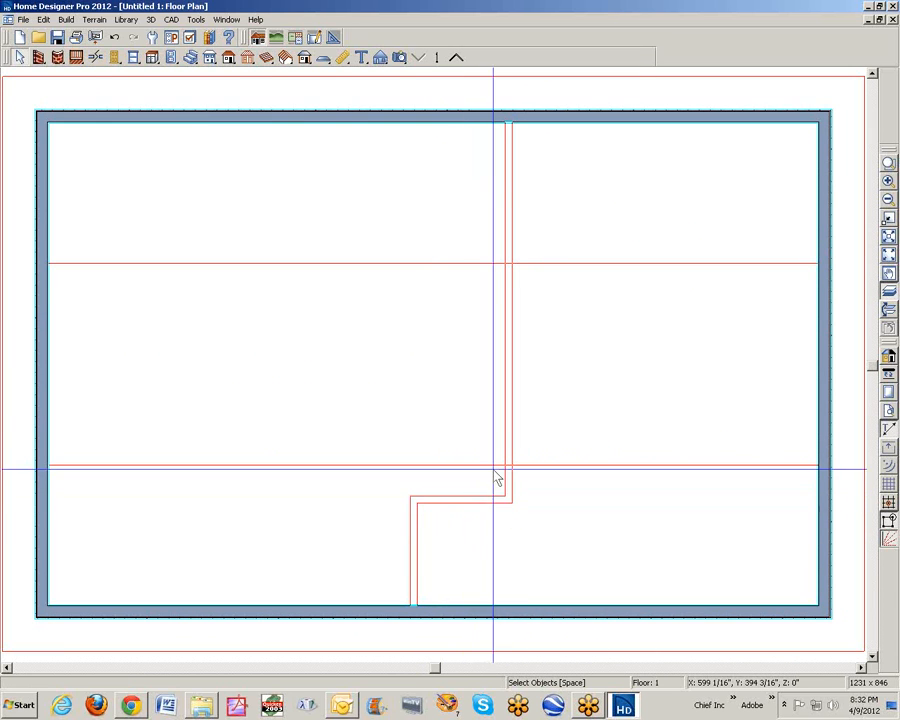
mouse_move(190, 57)
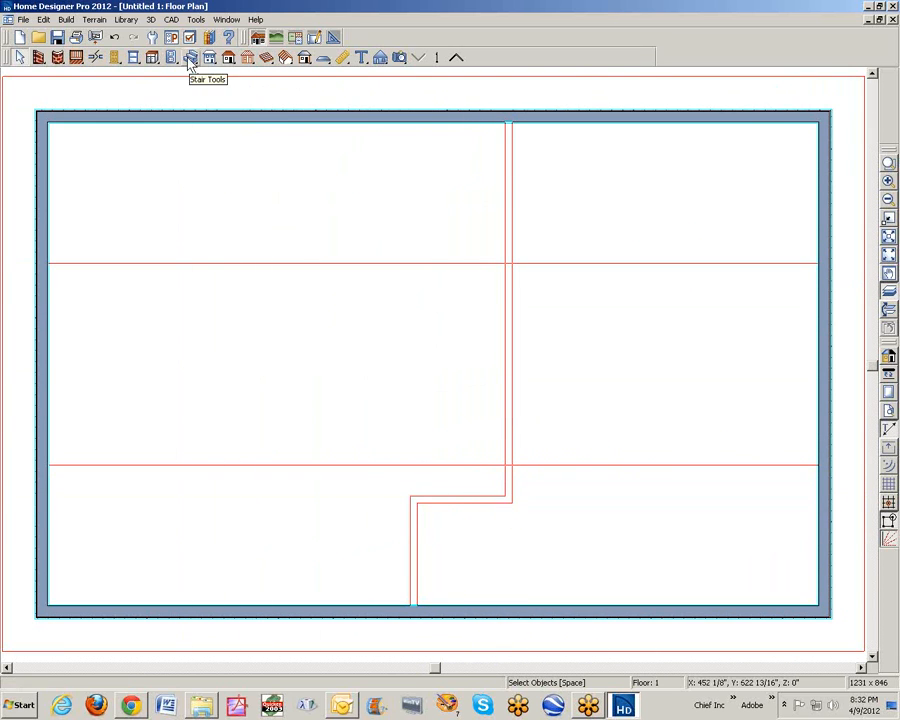
Step: Switch to the Draw Staircase tool to place stairs on the first floor
click(190, 57)
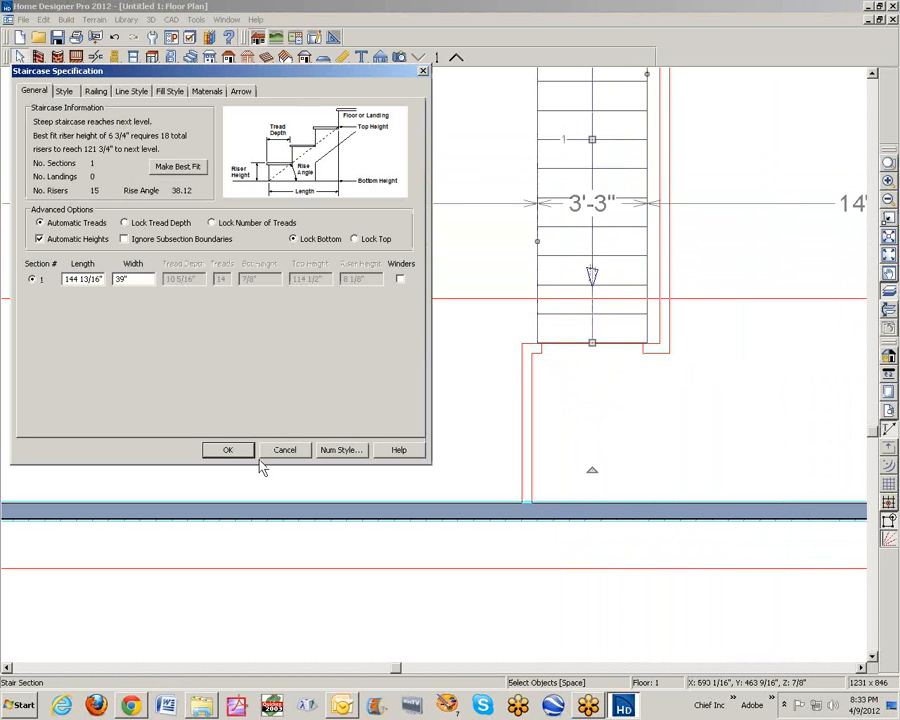
mouse_move(267, 297)
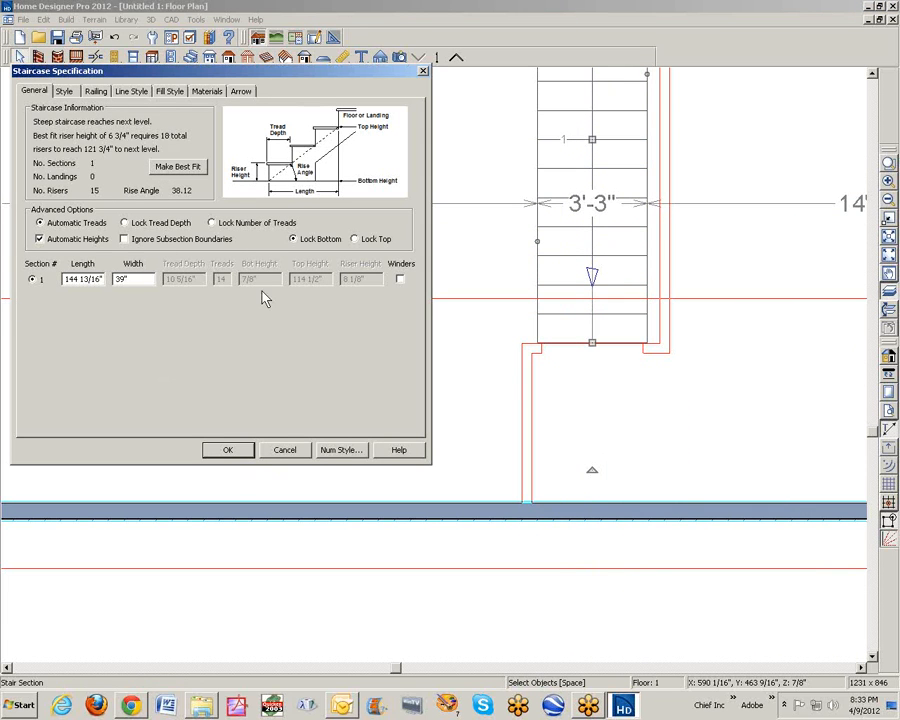
mouse_move(110, 250)
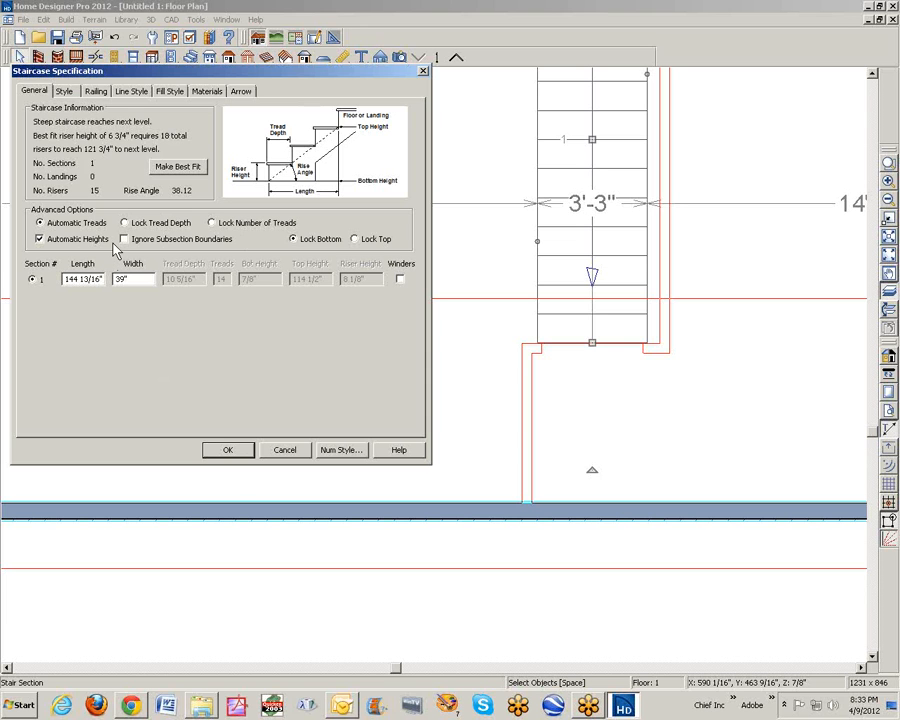
mouse_move(178, 200)
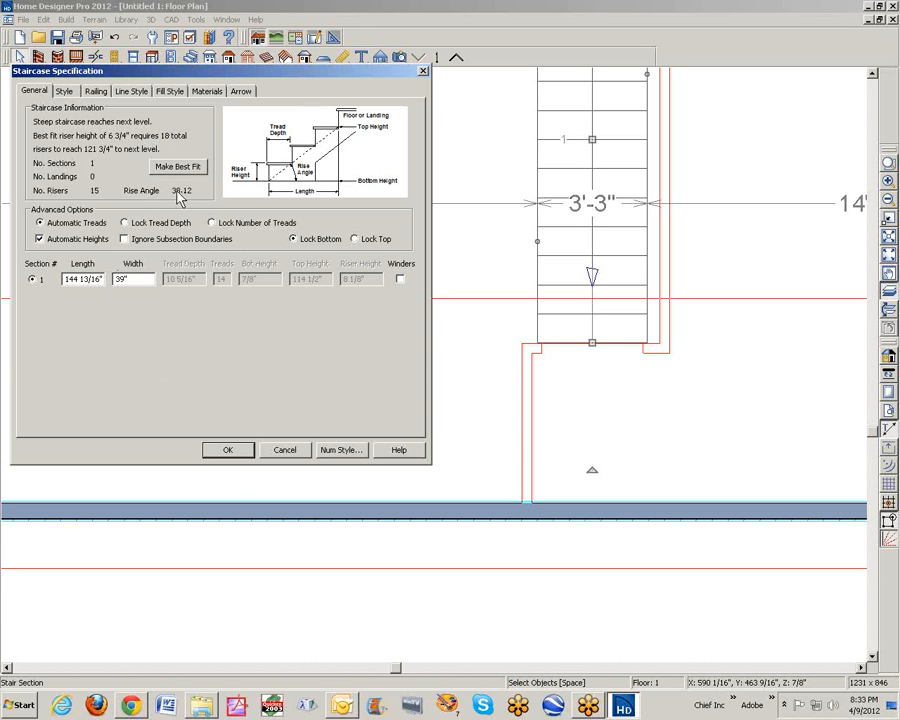
mouse_move(178, 172)
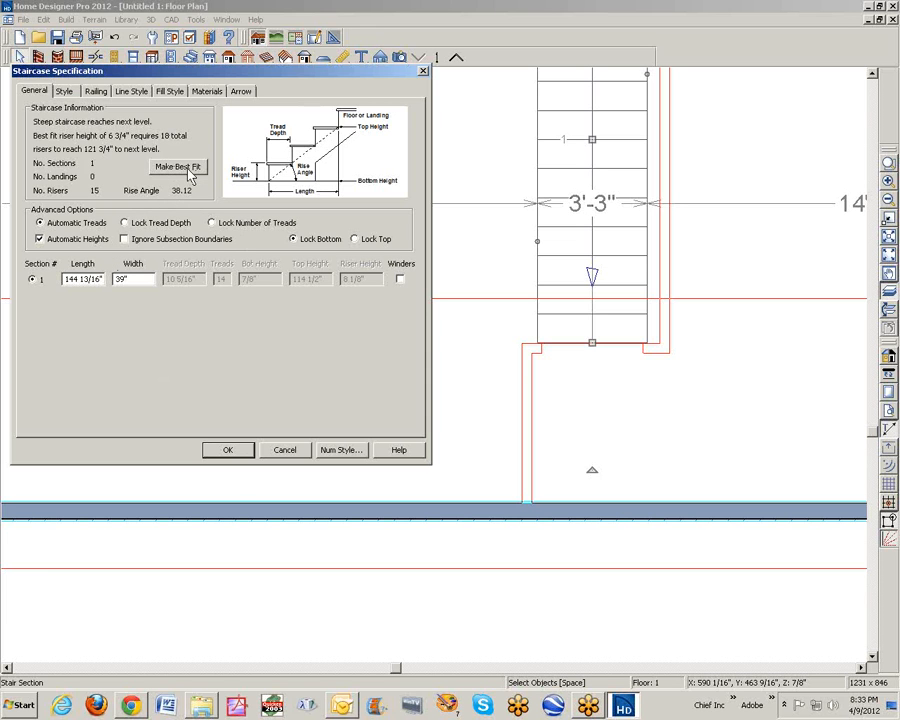
mouse_move(290, 455)
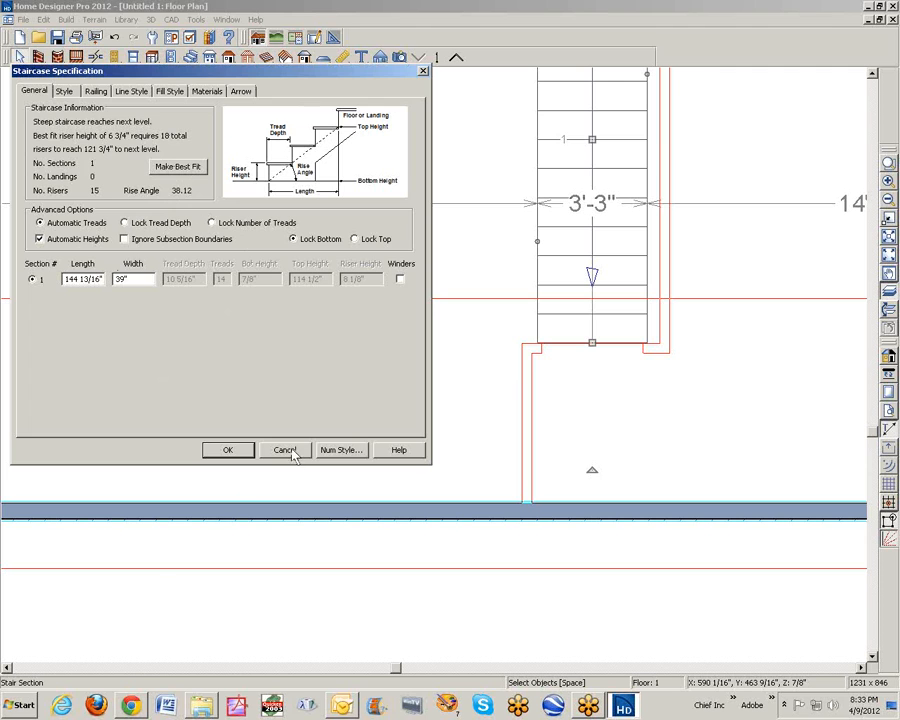
click(285, 449)
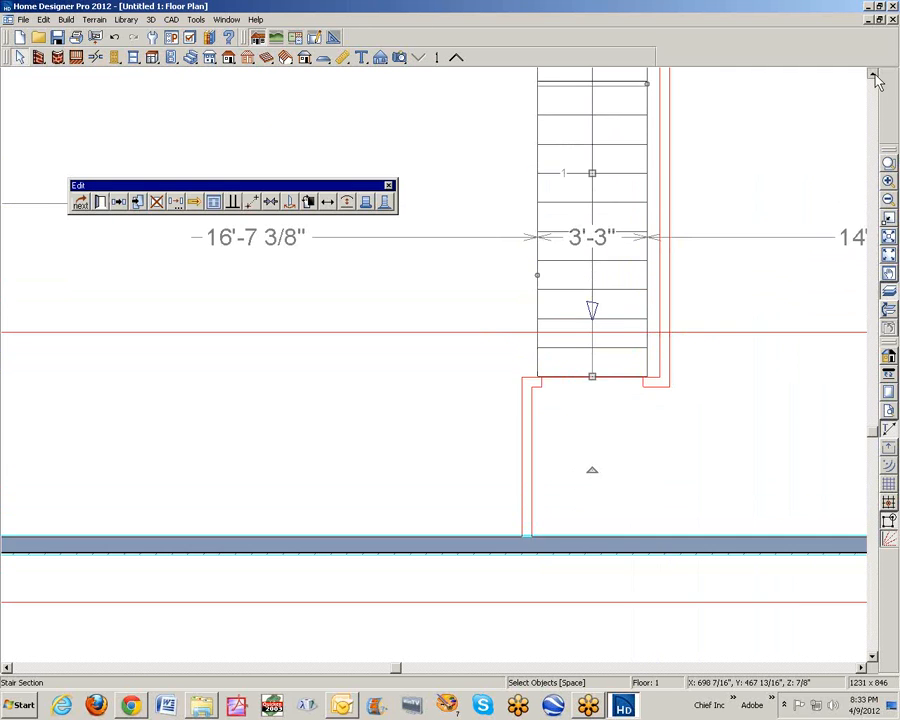
Step: Stretch the staircase's top end to about 155 inches with 16 risers and reopen its specification
scroll(down, 3)
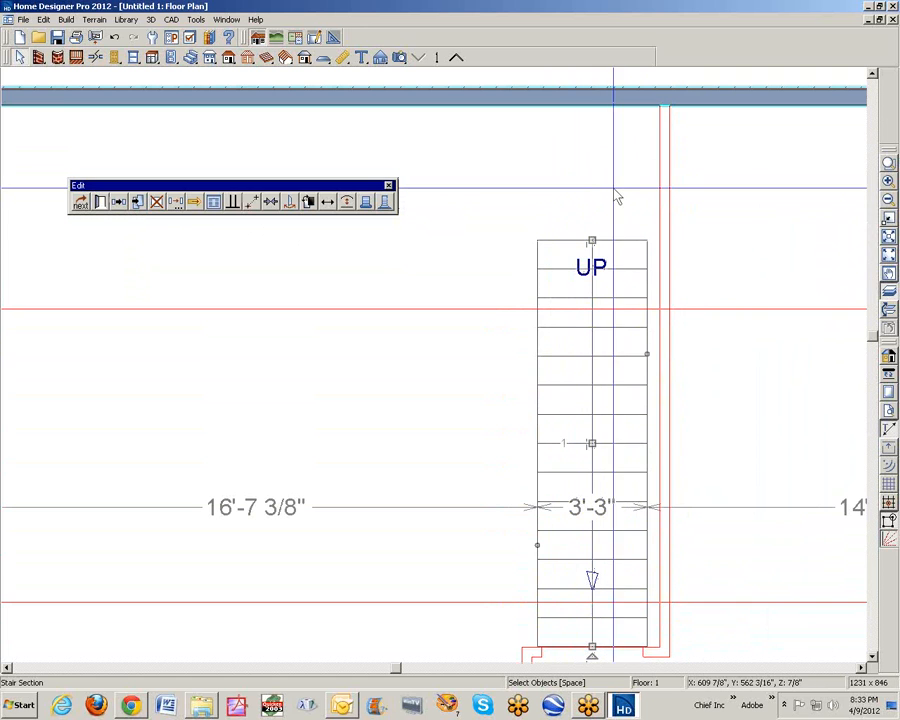
mouse_move(600, 247)
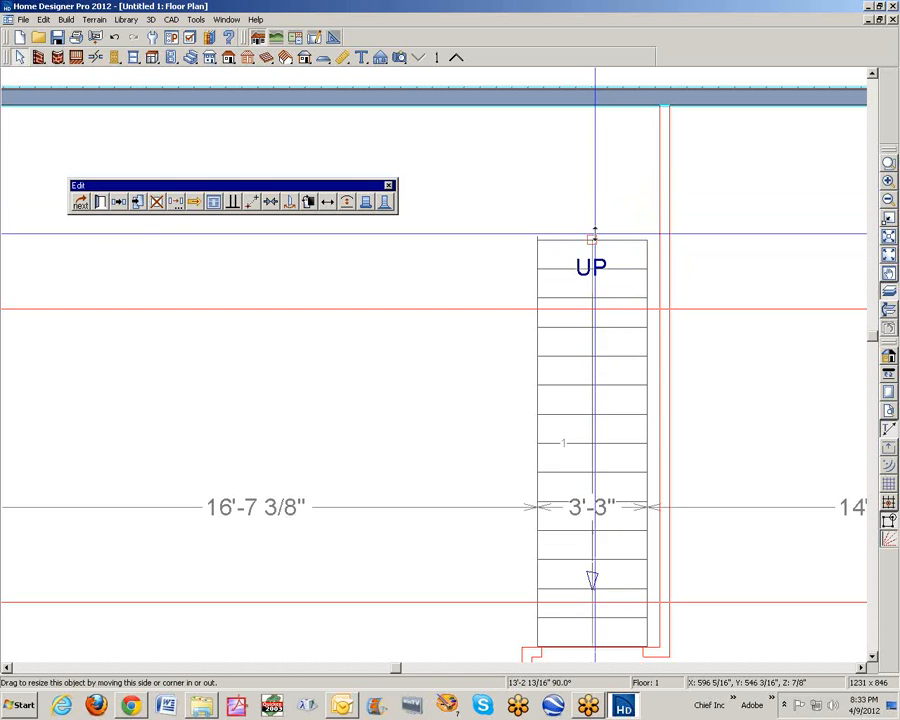
drag(593, 237, 597, 208)
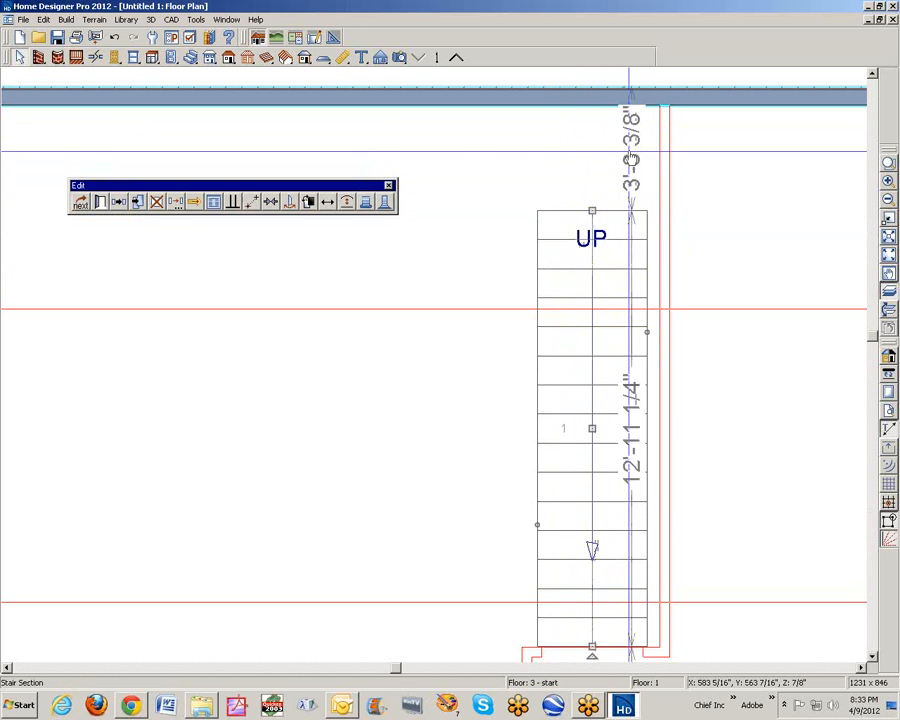
double_click(590, 428)
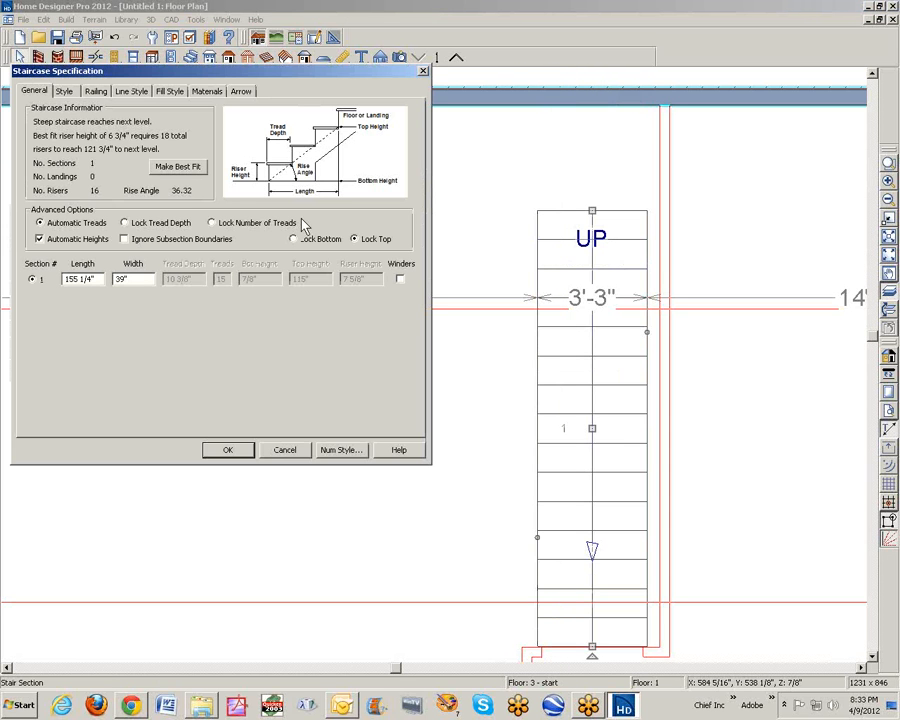
mouse_move(155, 150)
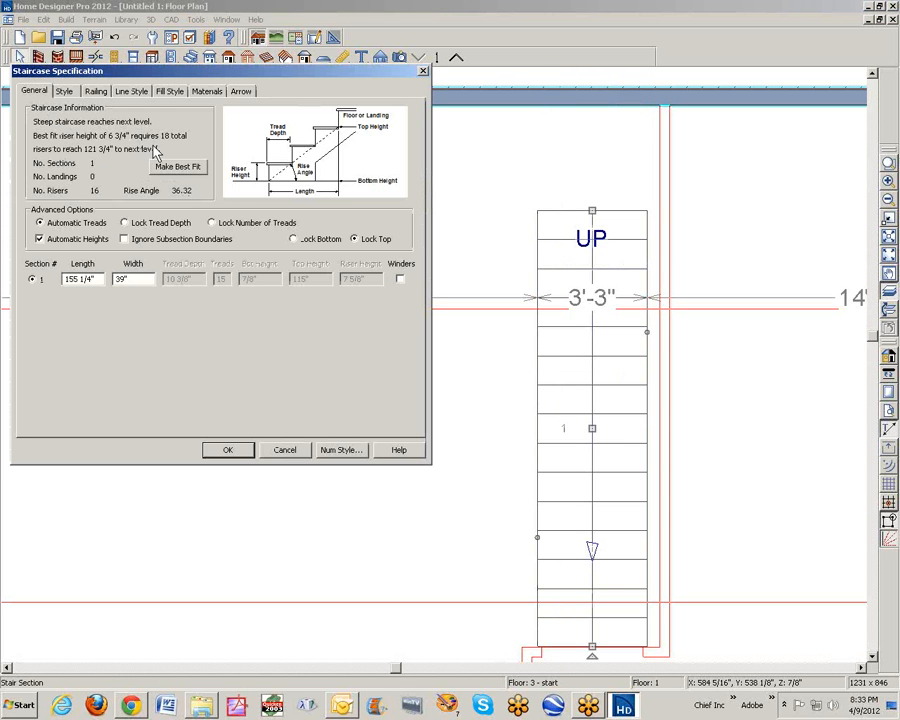
Step: Accept the Staircase Specification with Lock Top set to finalise the staircase
click(227, 449)
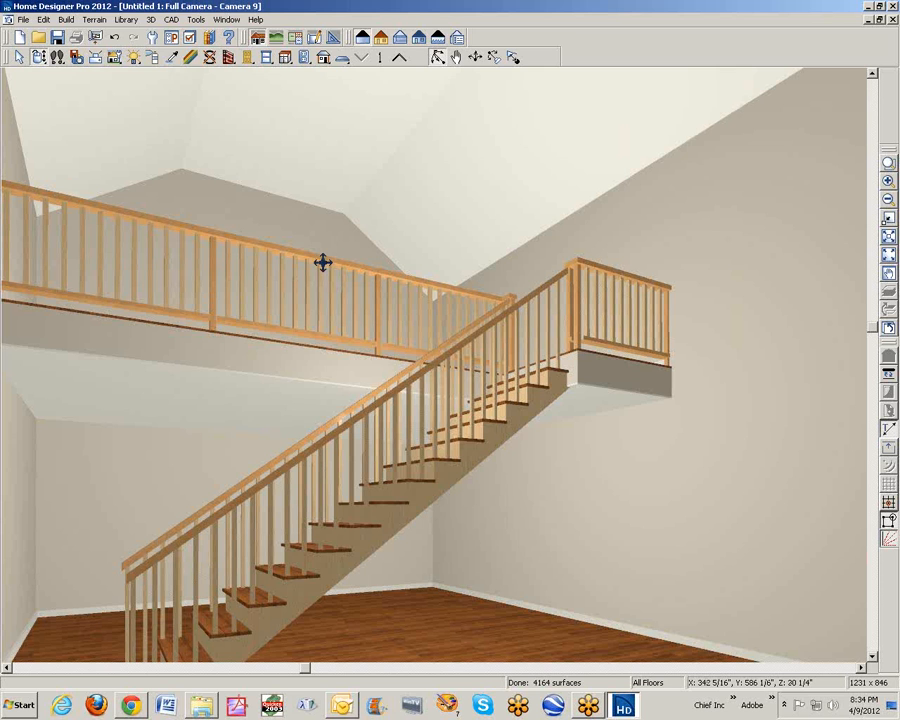
mouse_move(330, 289)
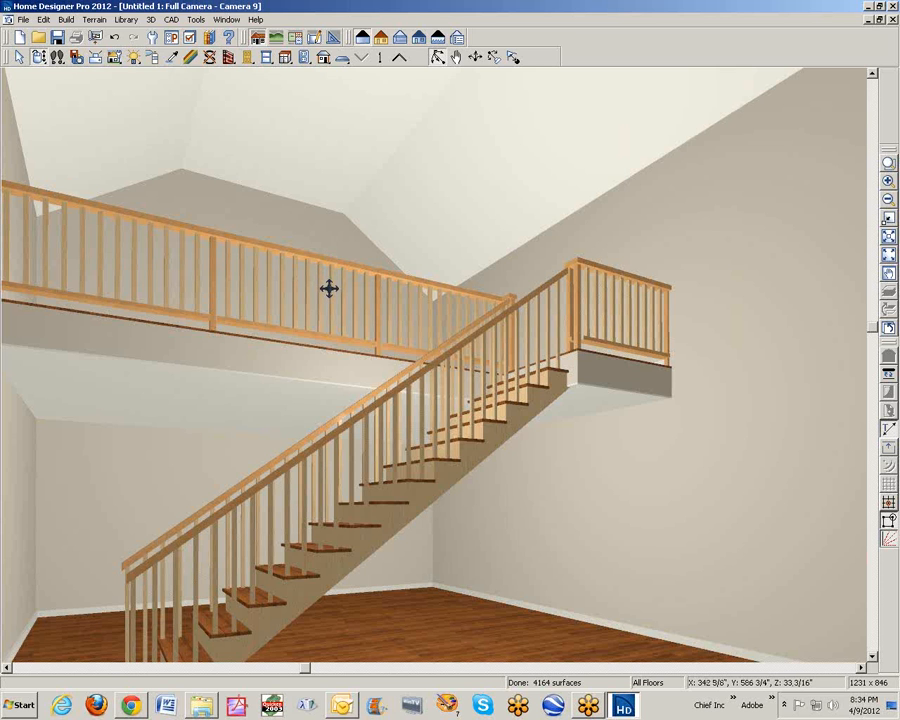